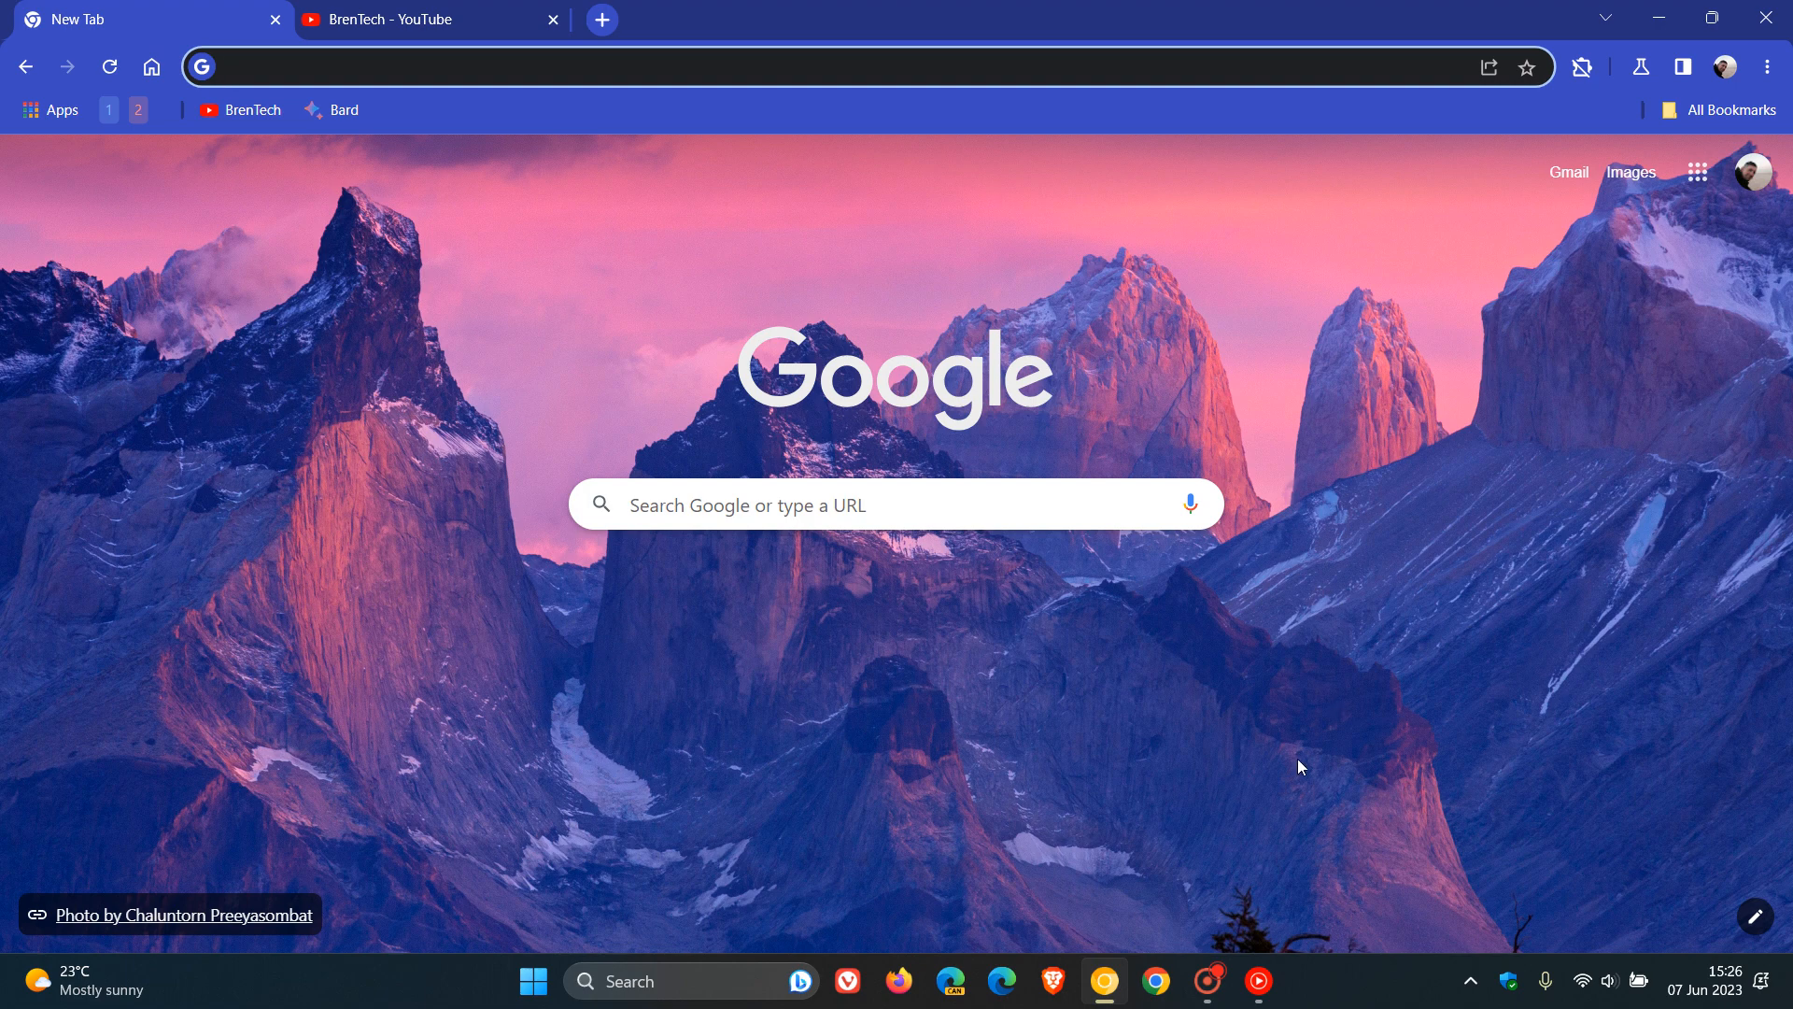
{"action": "mouse_move", "coordinate": [1481, 697]}
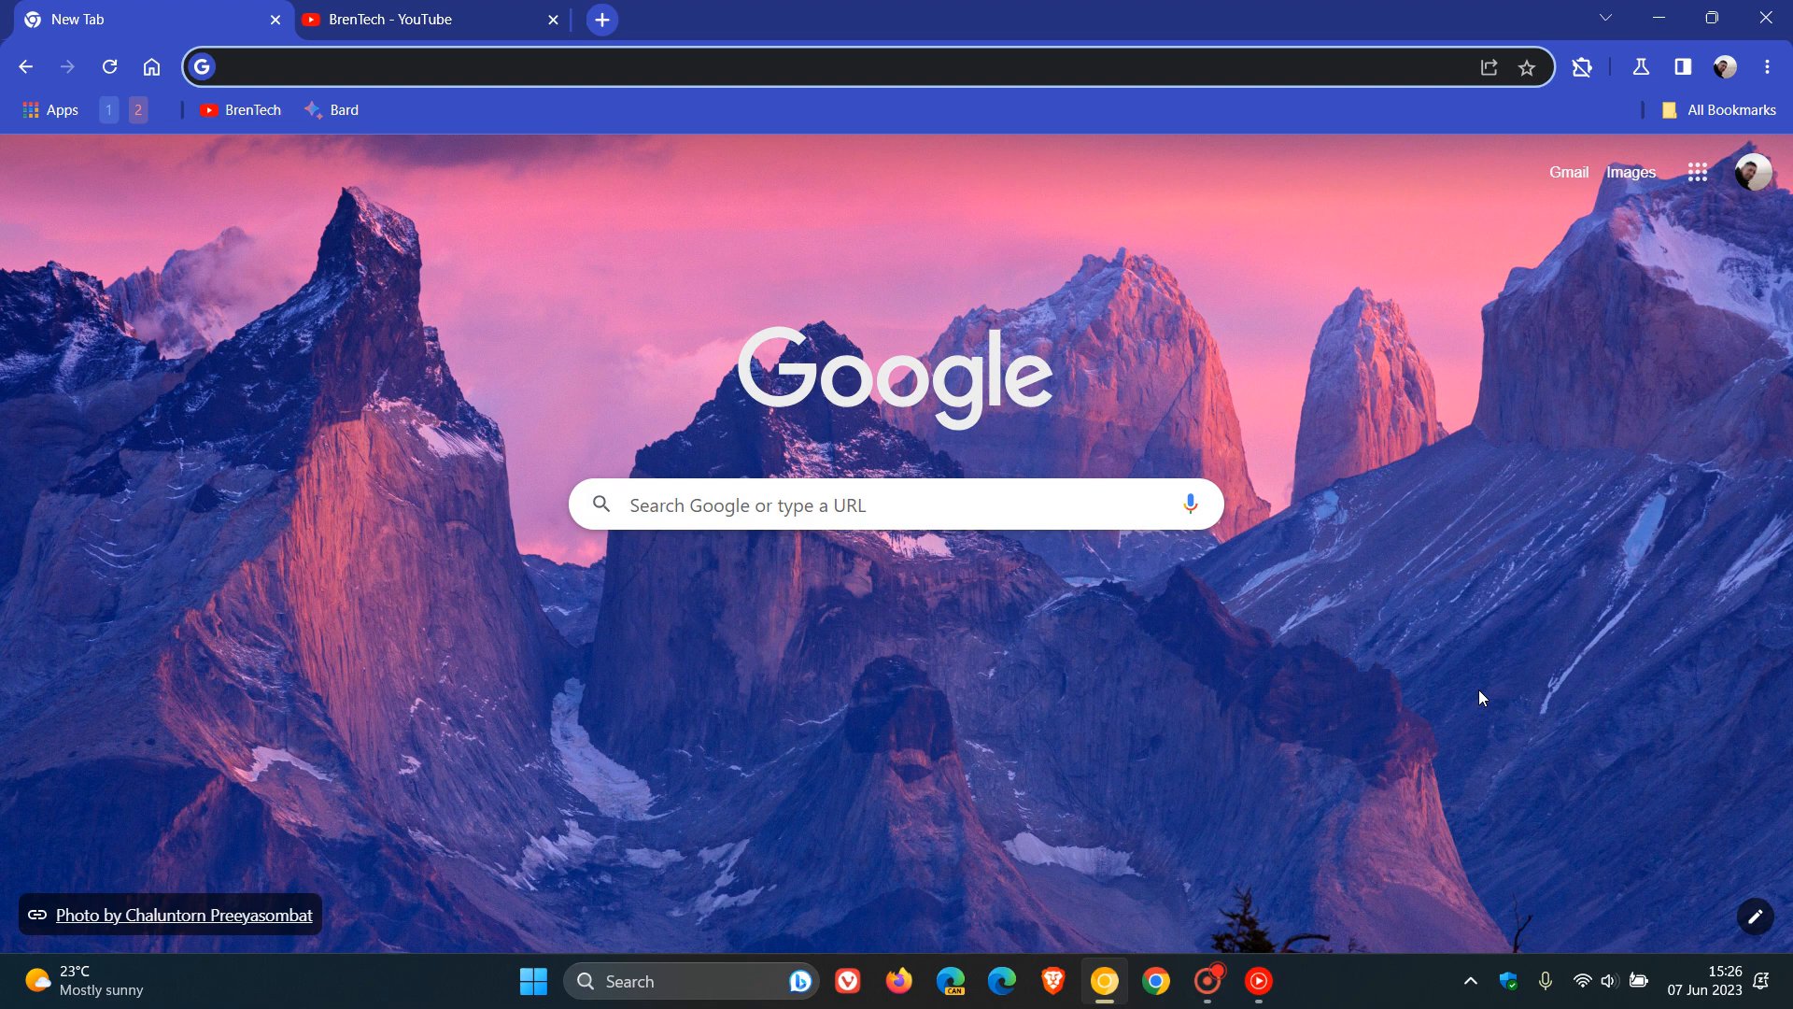
{"action": "mouse_move", "coordinate": [1486, 603]}
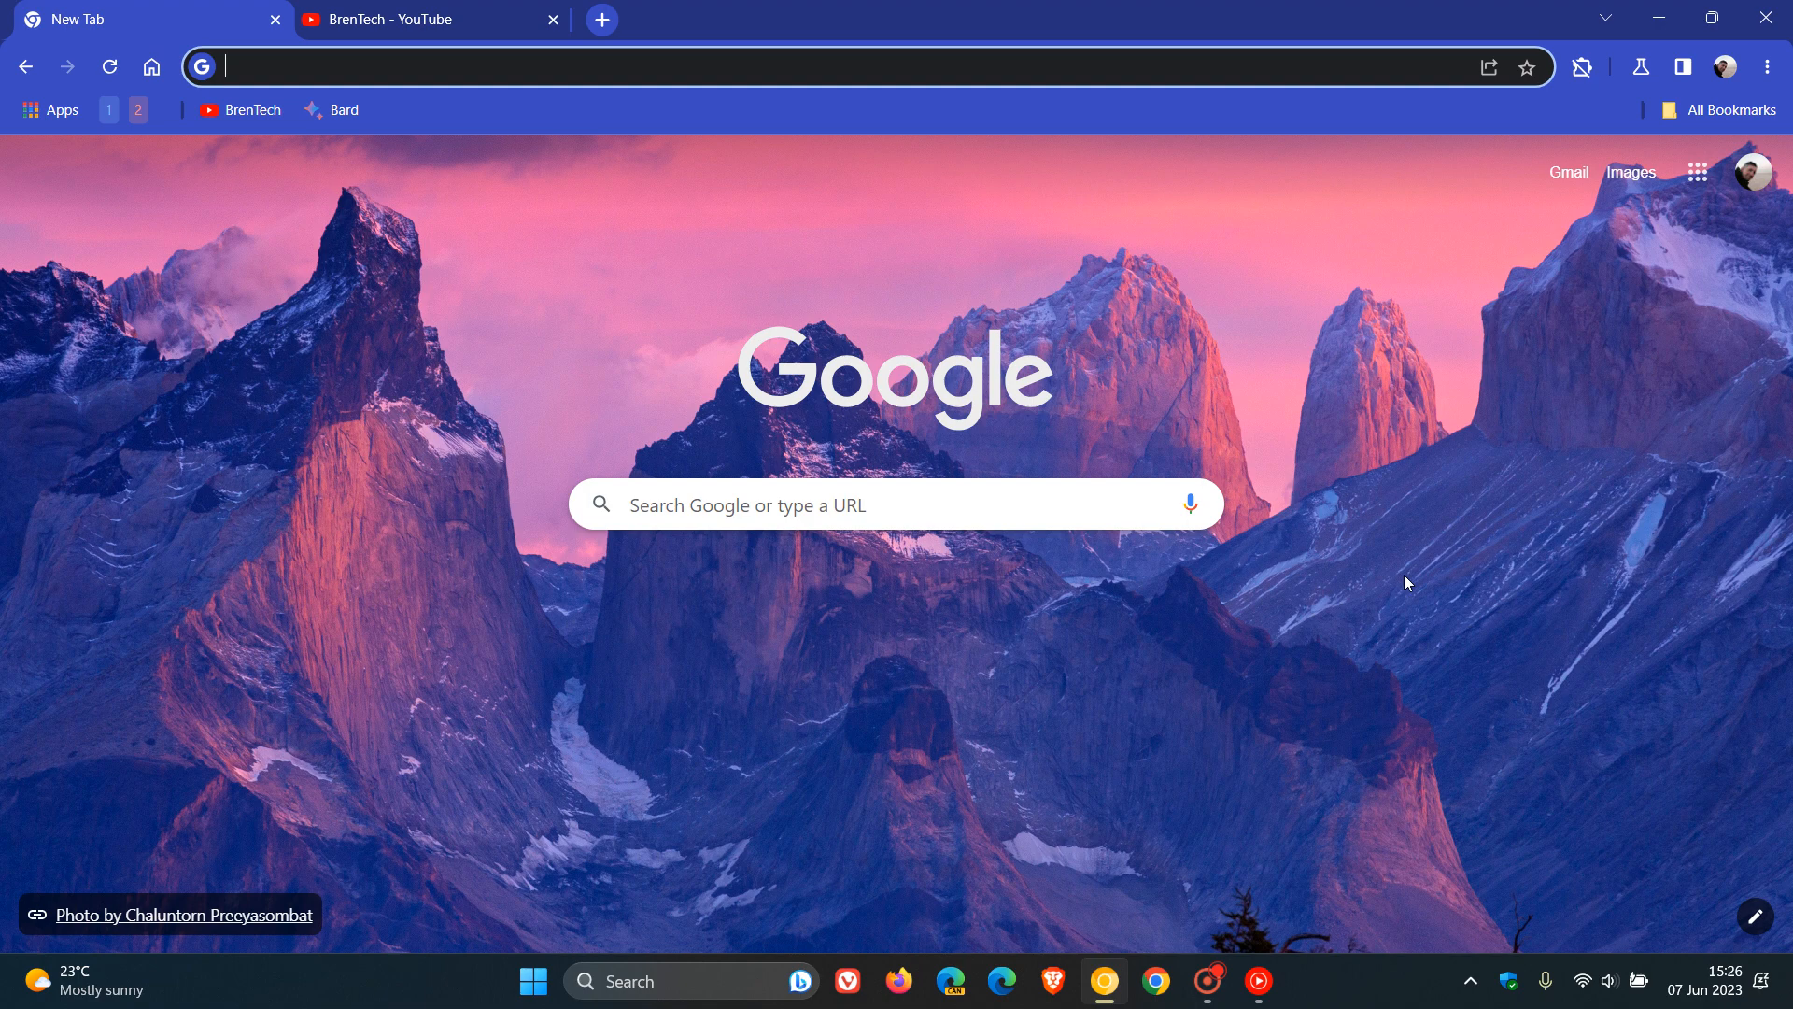
{"action": "mouse_move", "coordinate": [1361, 340]}
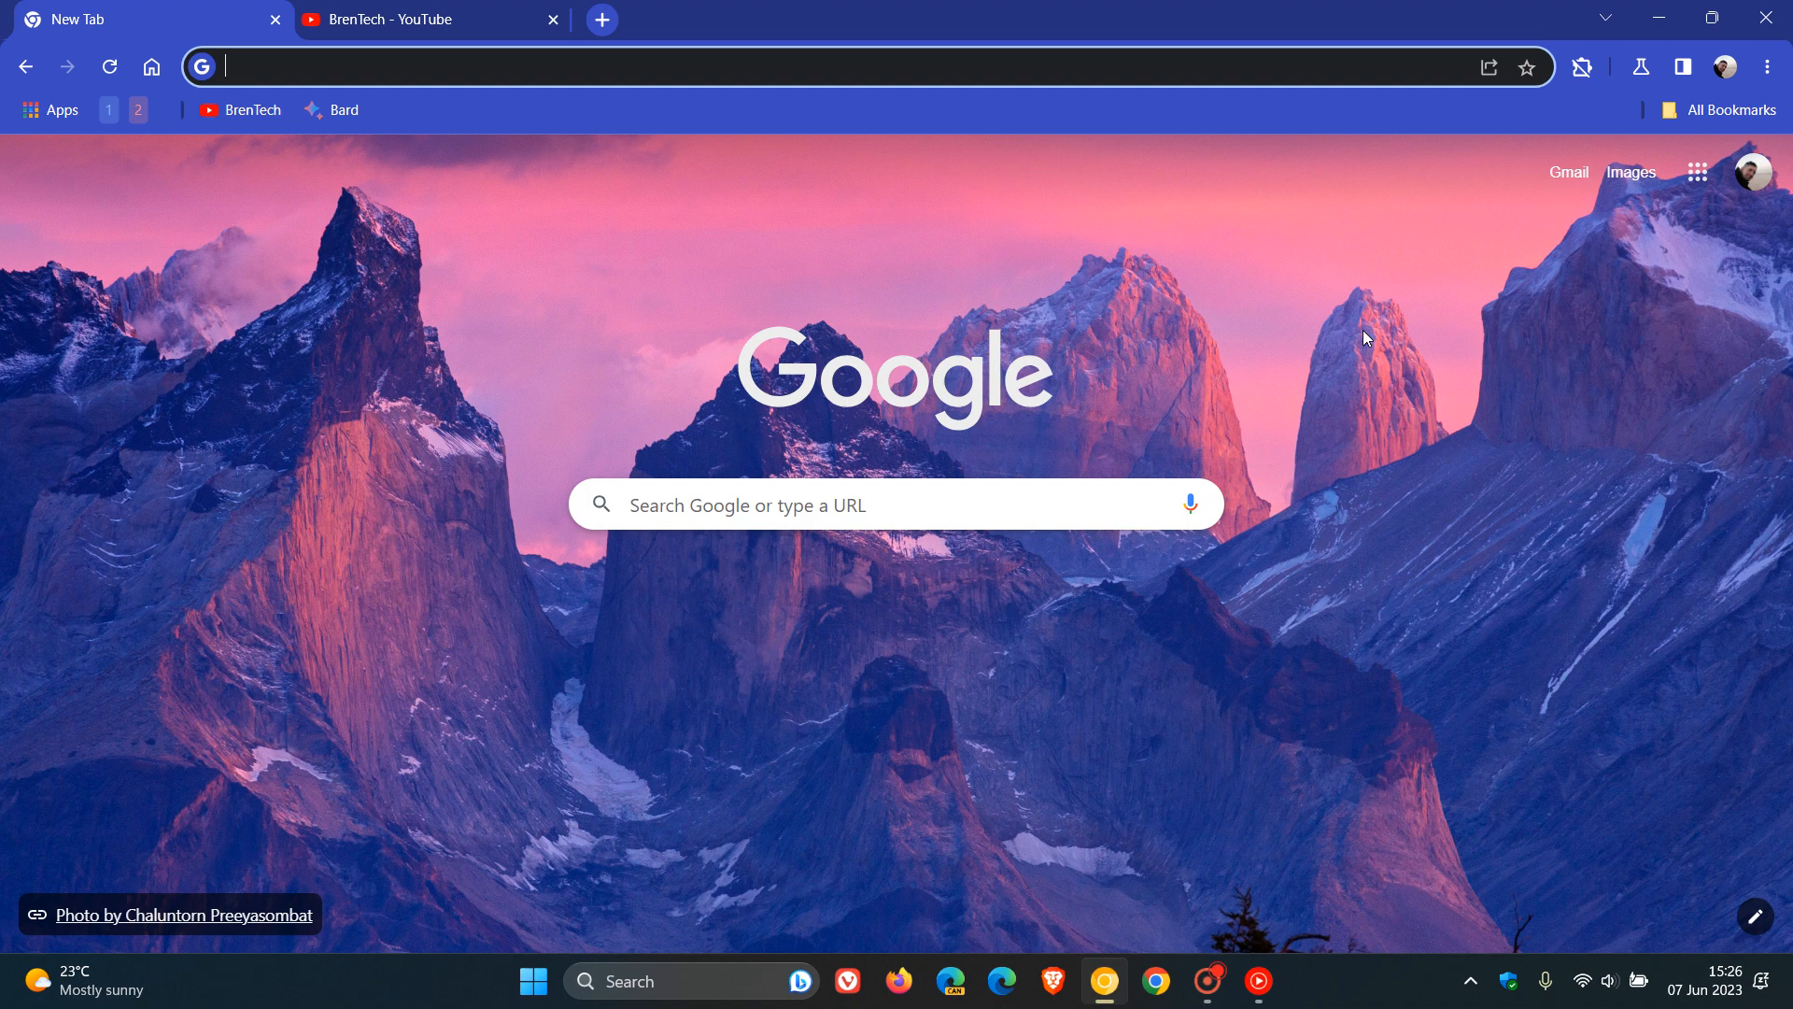
{"action": "mouse_move", "coordinate": [1370, 373]}
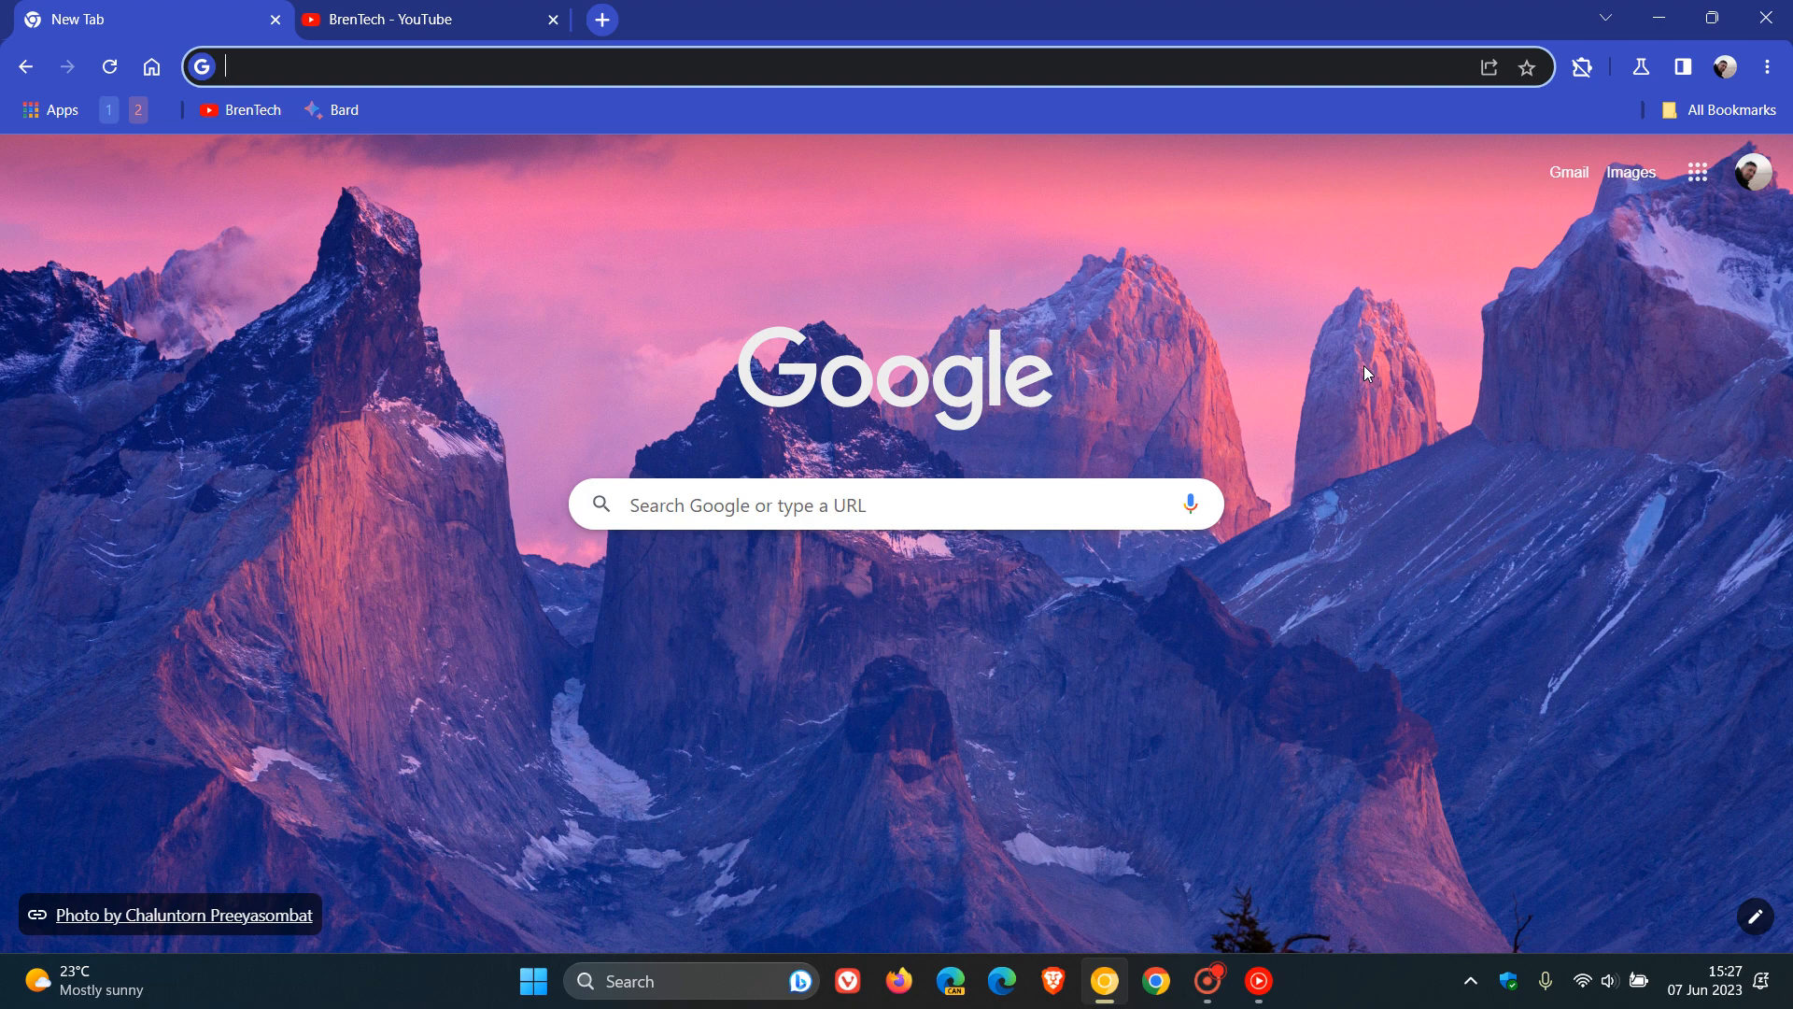
{"action": "mouse_move", "coordinate": [718, 370]}
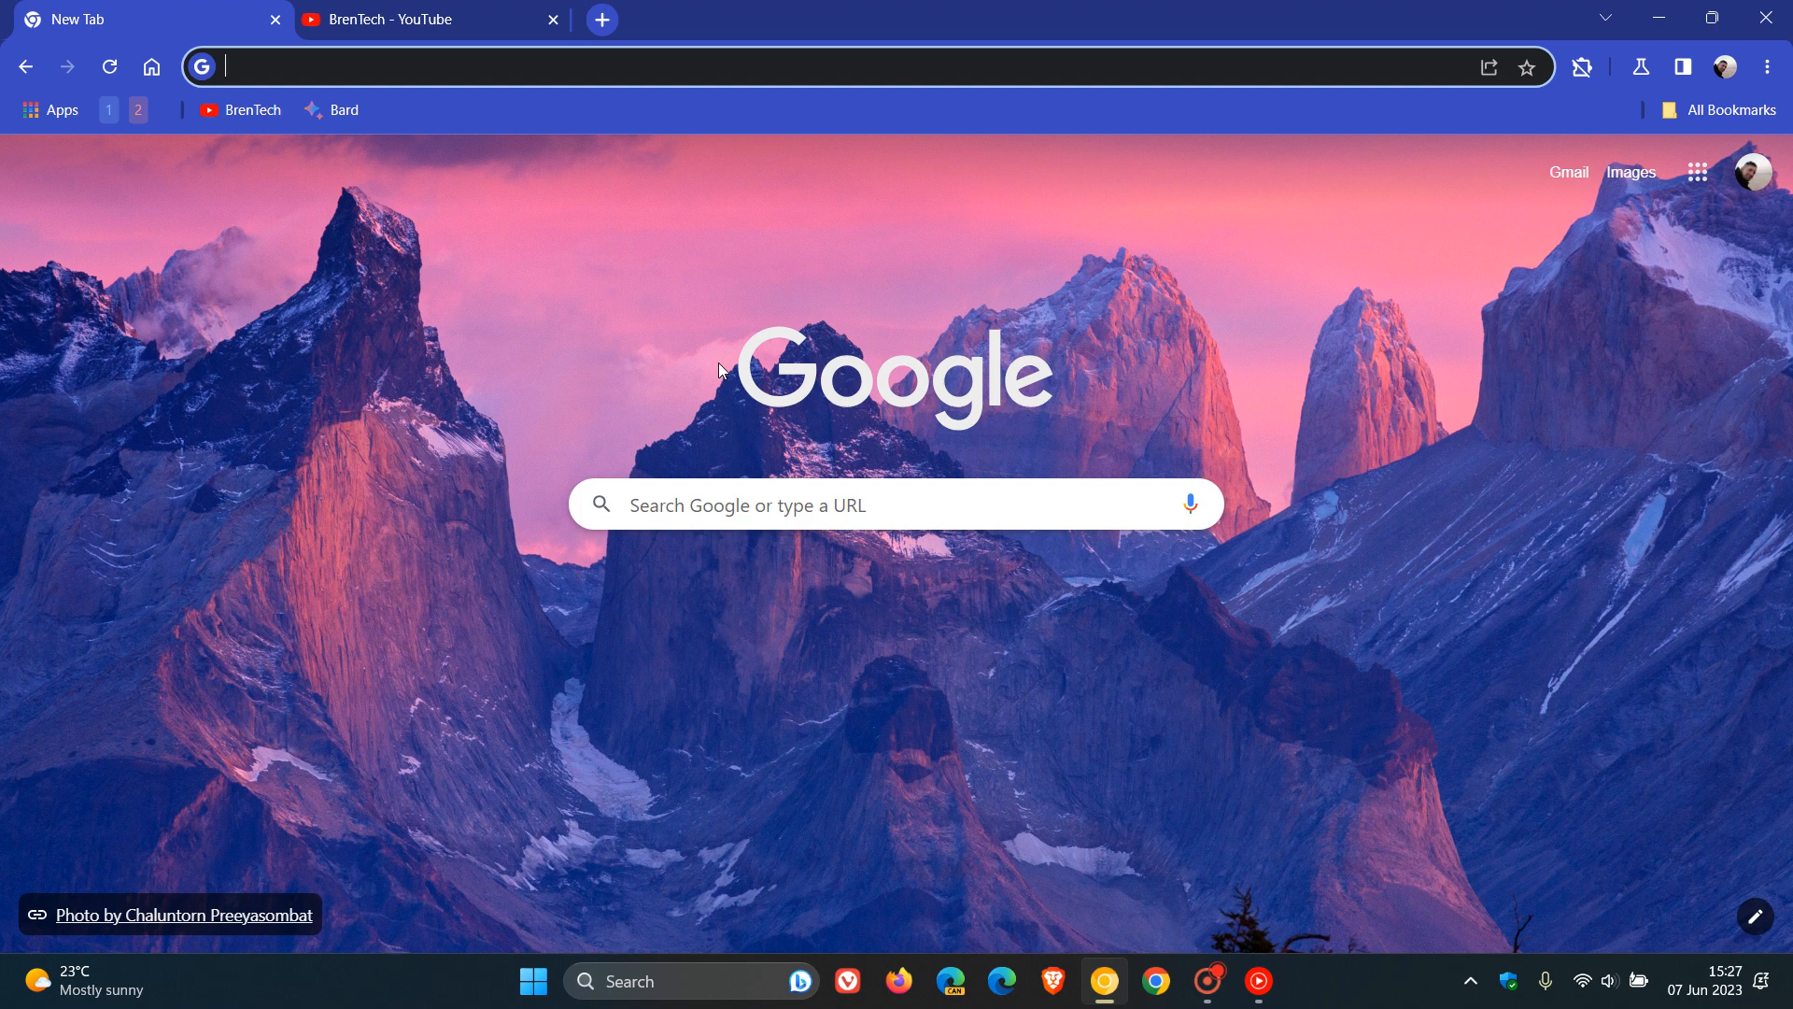
{"action": "mouse_move", "coordinate": [529, 335]}
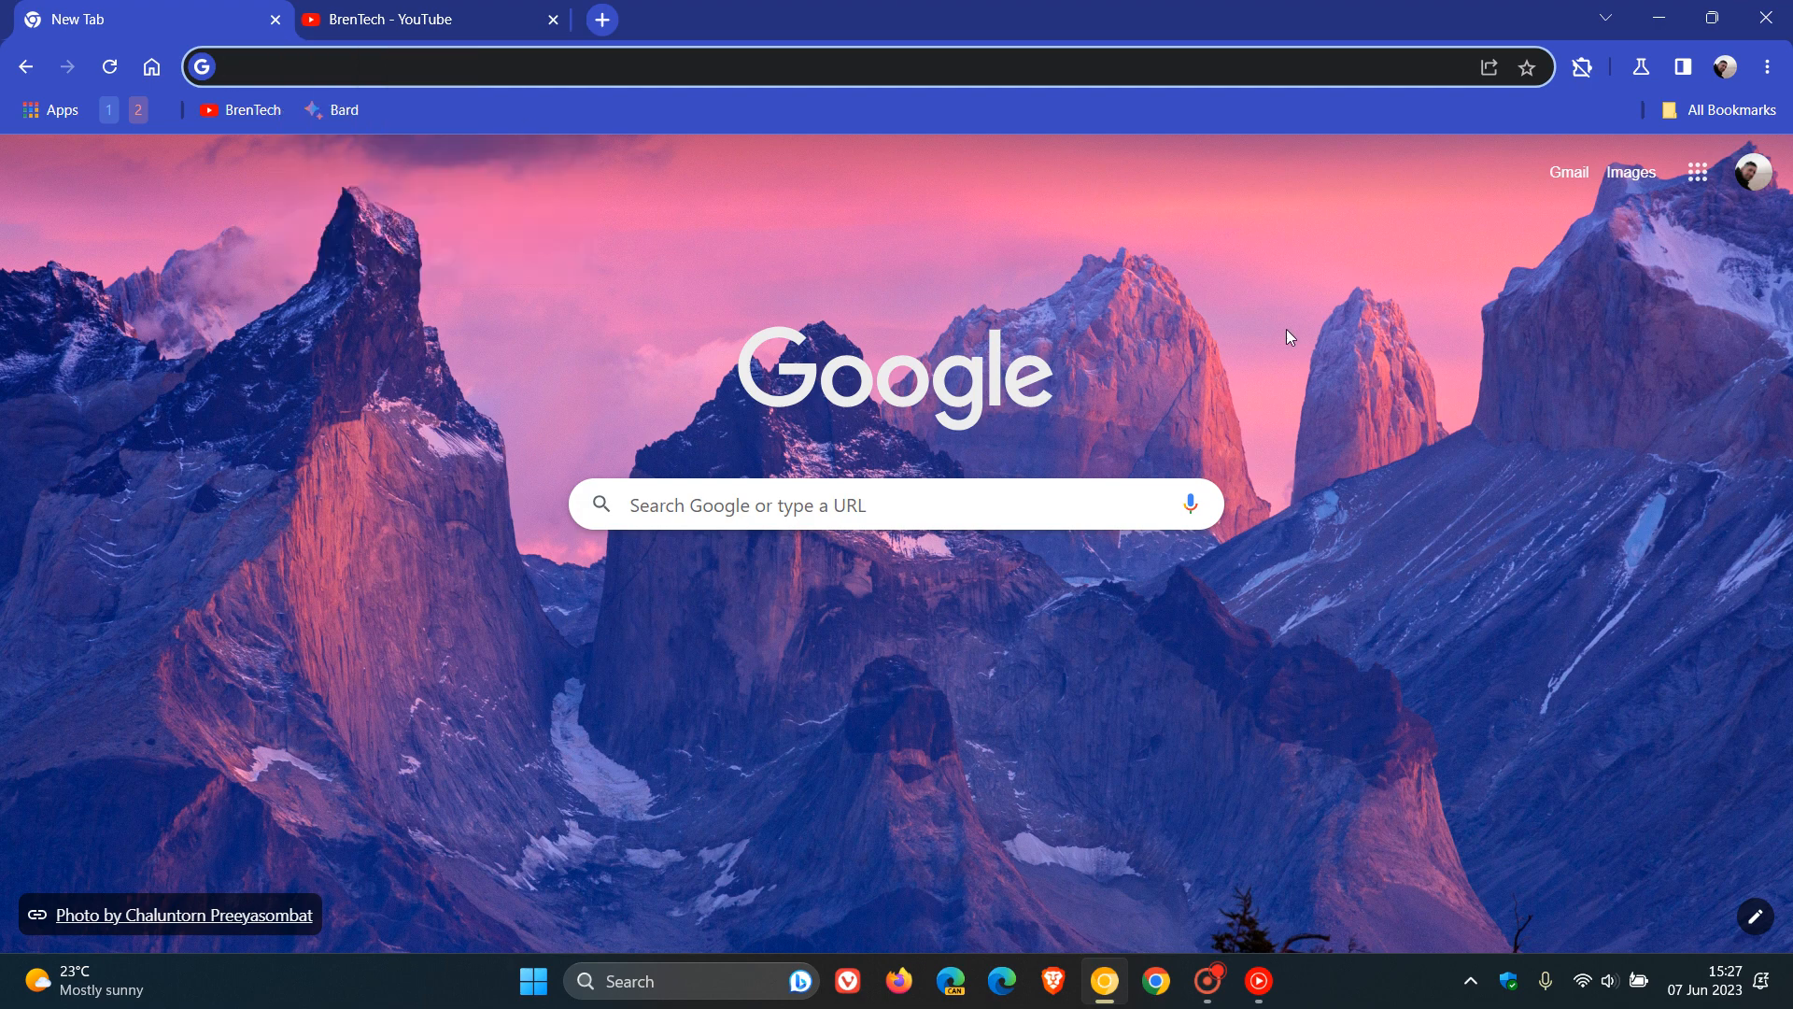
{"action": "mouse_move", "coordinate": [1391, 364]}
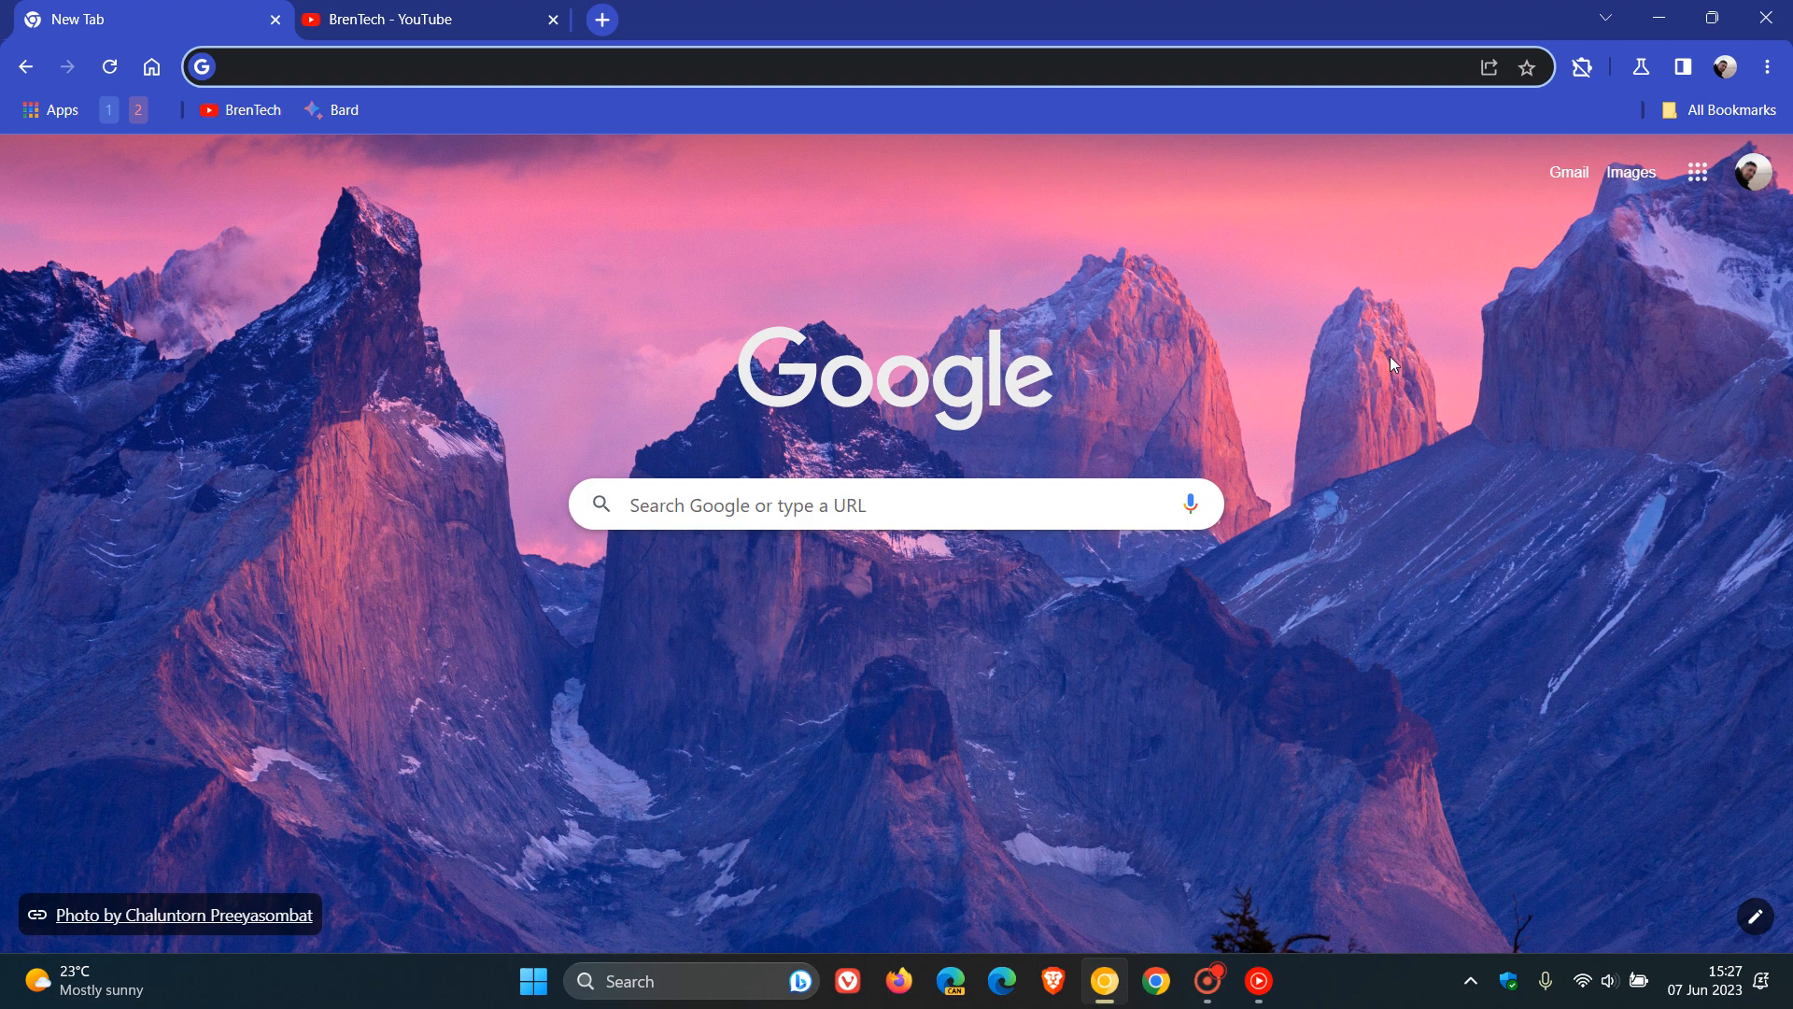
Go to Settings > Appearance via the three-dot menu and scroll to the tab hover preview option.
{"action": "left_click", "coordinate": [458, 68]}
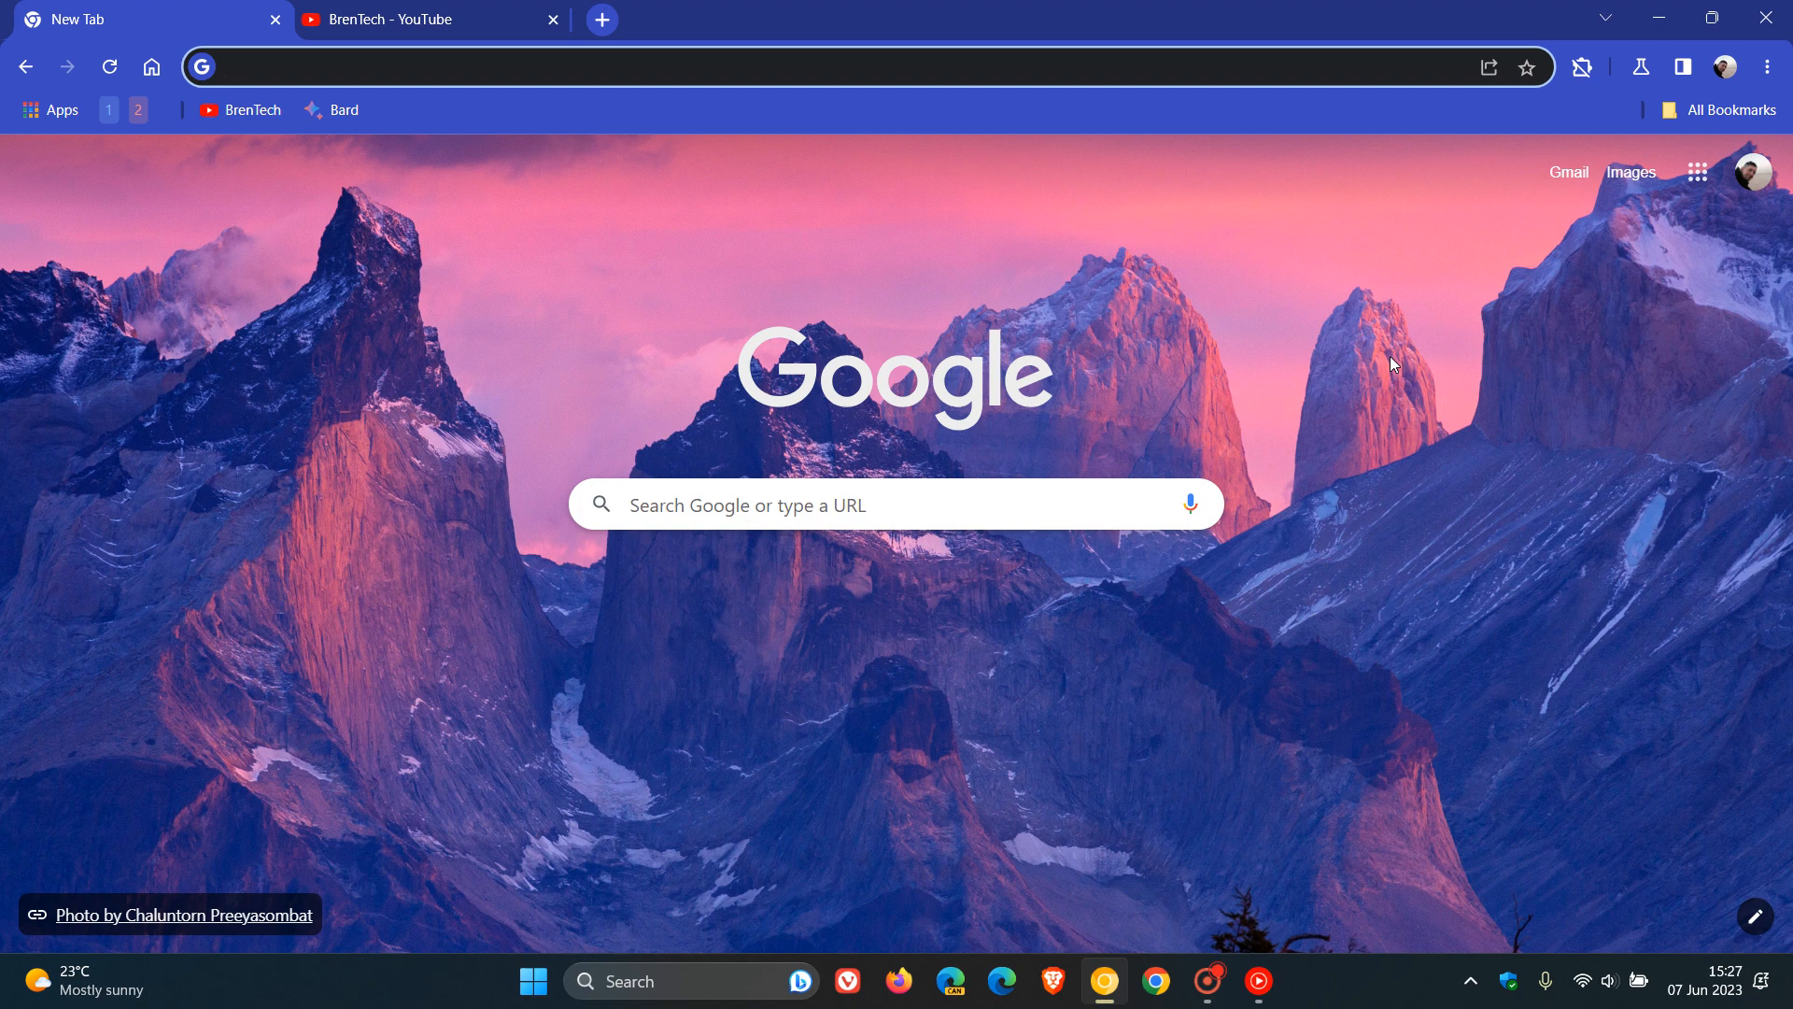
{"action": "left_click", "coordinate": [1768, 67]}
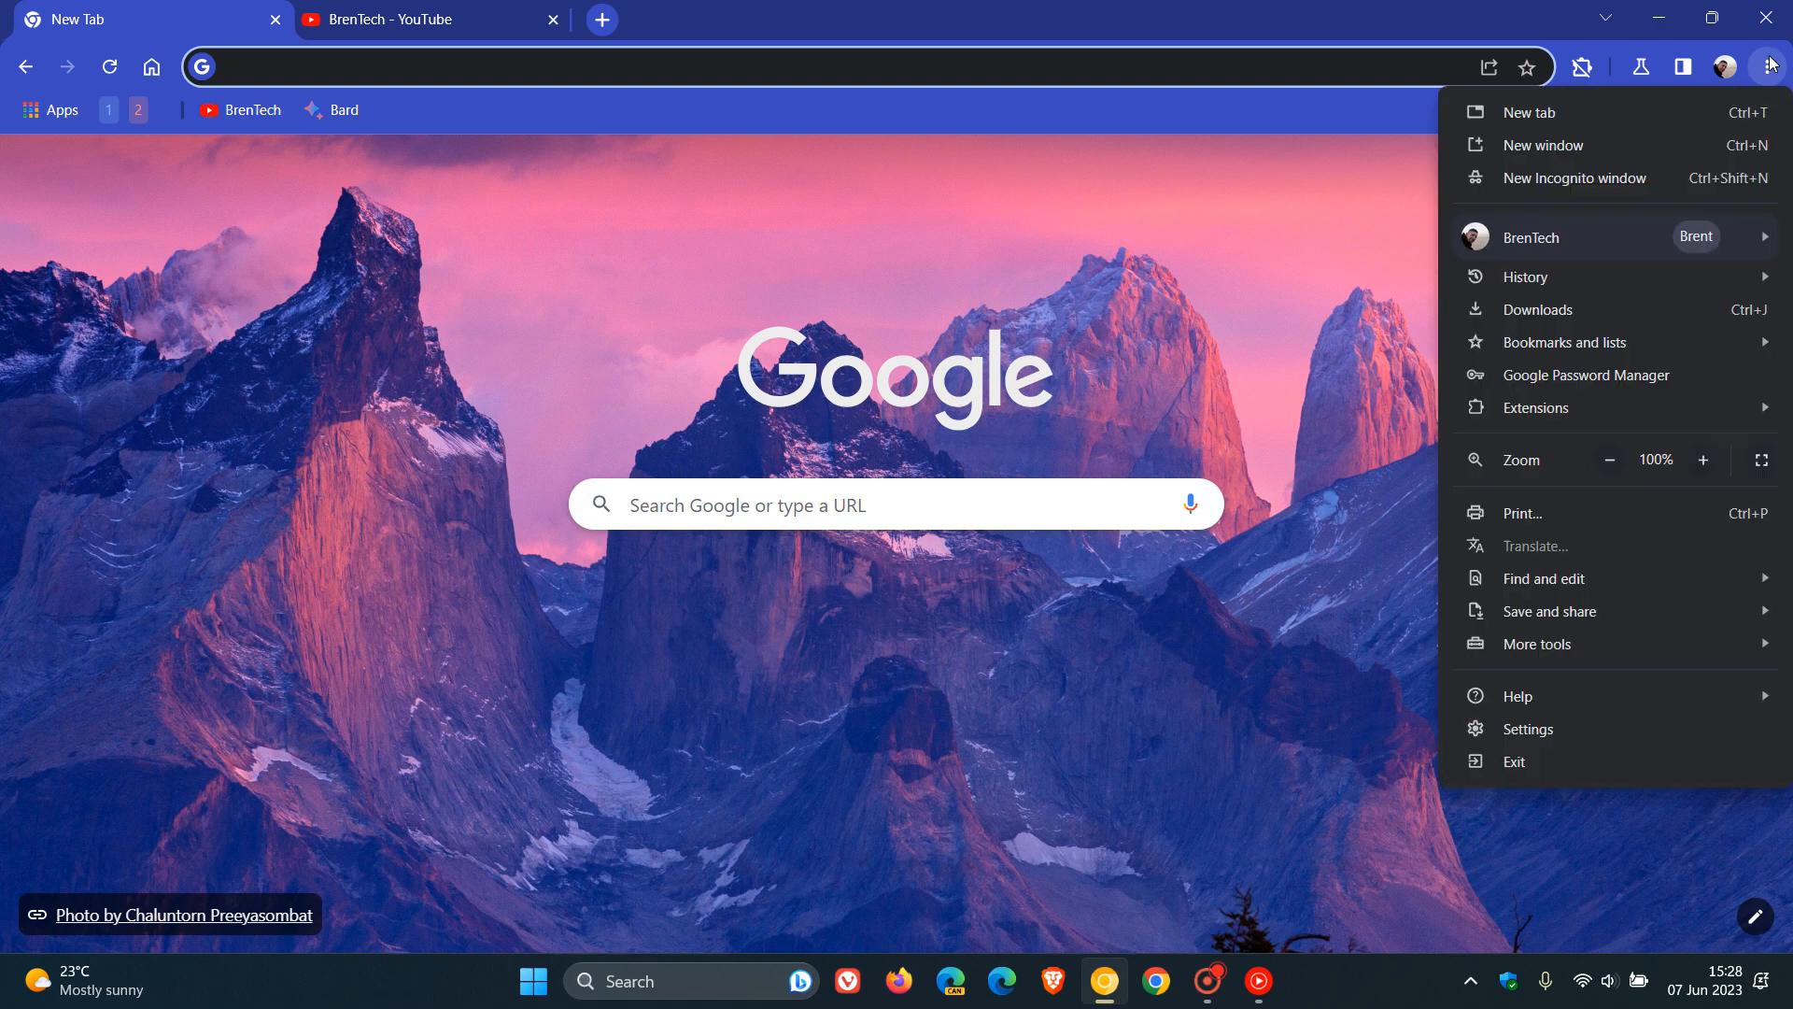
{"action": "left_click", "coordinate": [1528, 728]}
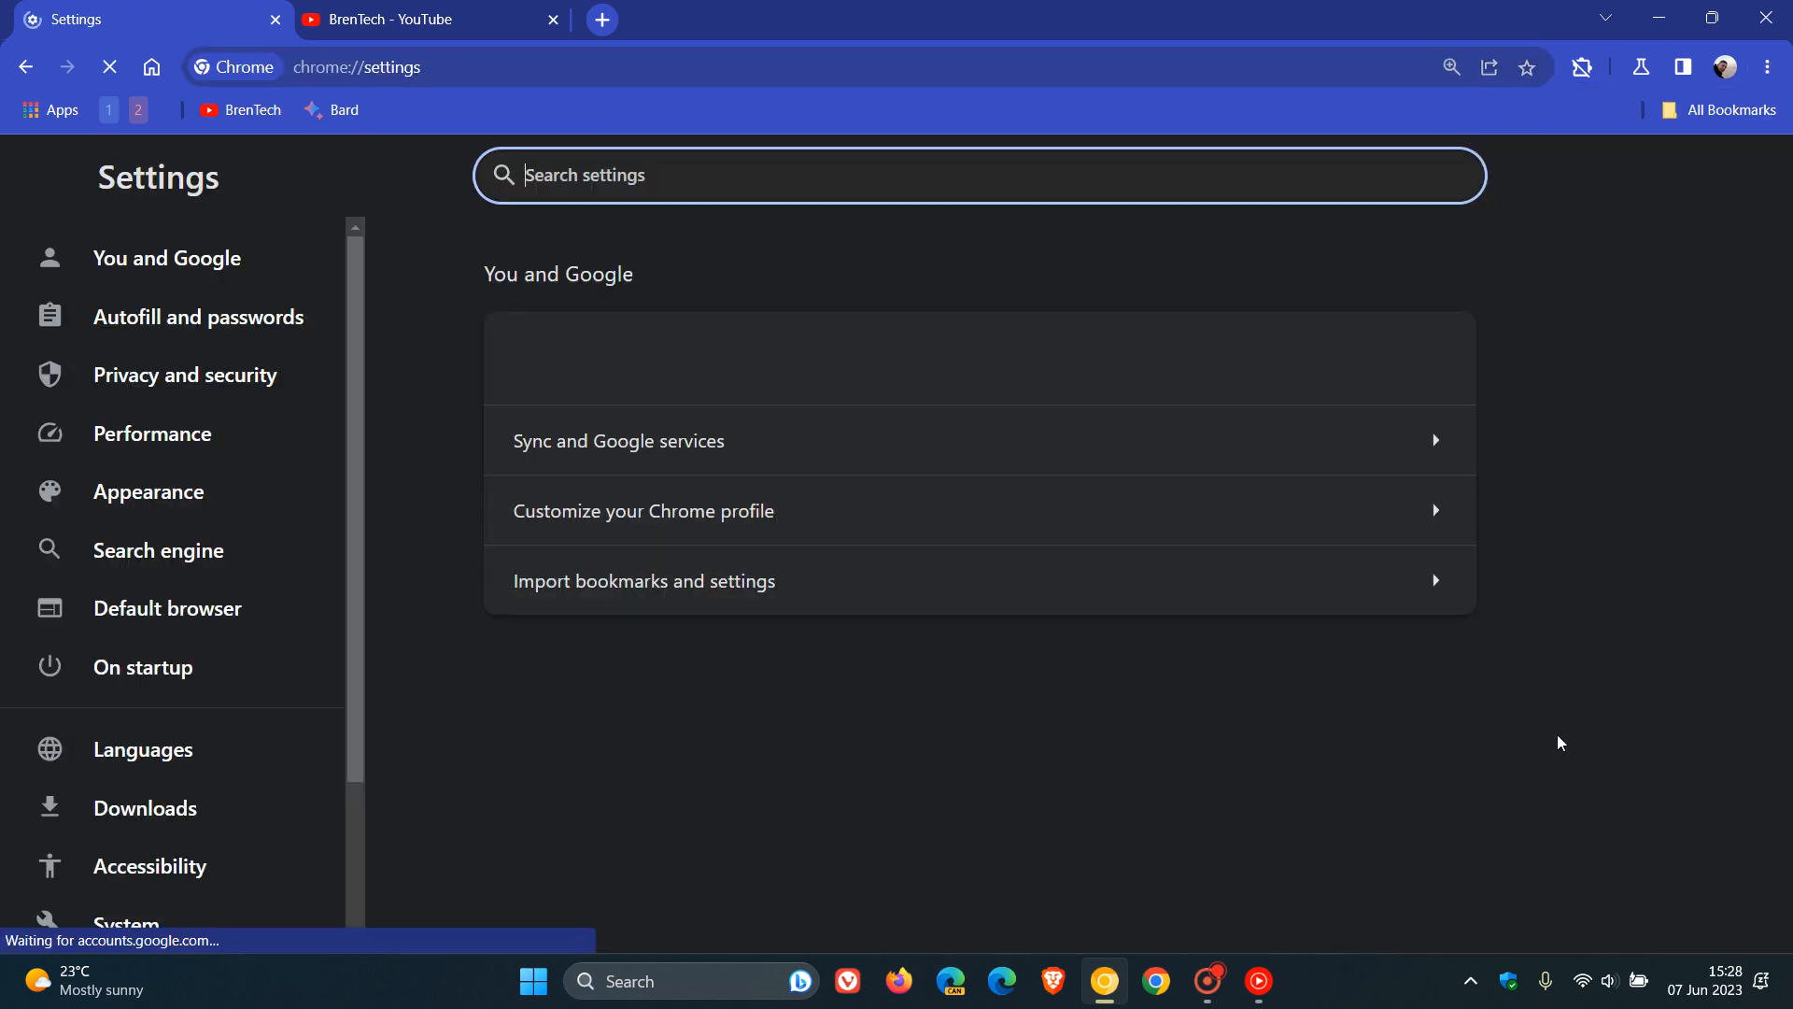
{"action": "left_click", "coordinate": [147, 491]}
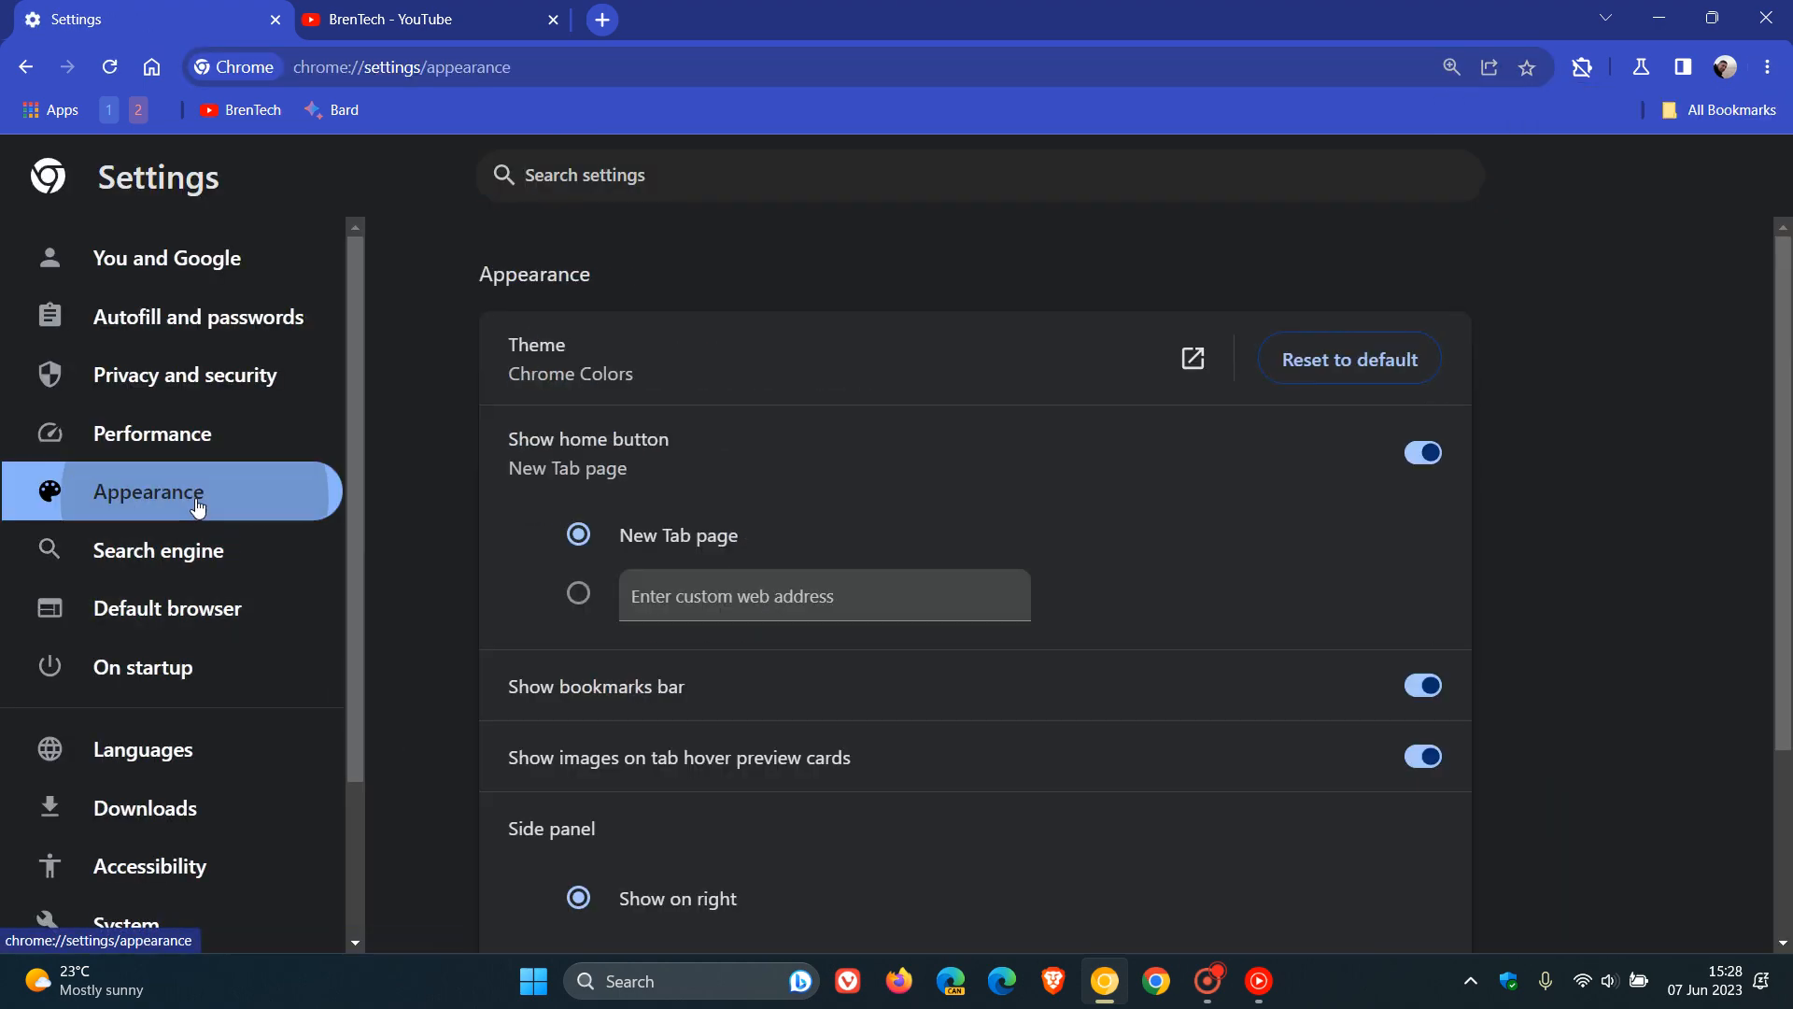
{"action": "scroll", "scroll_direction": "down", "scroll_amount": 3}
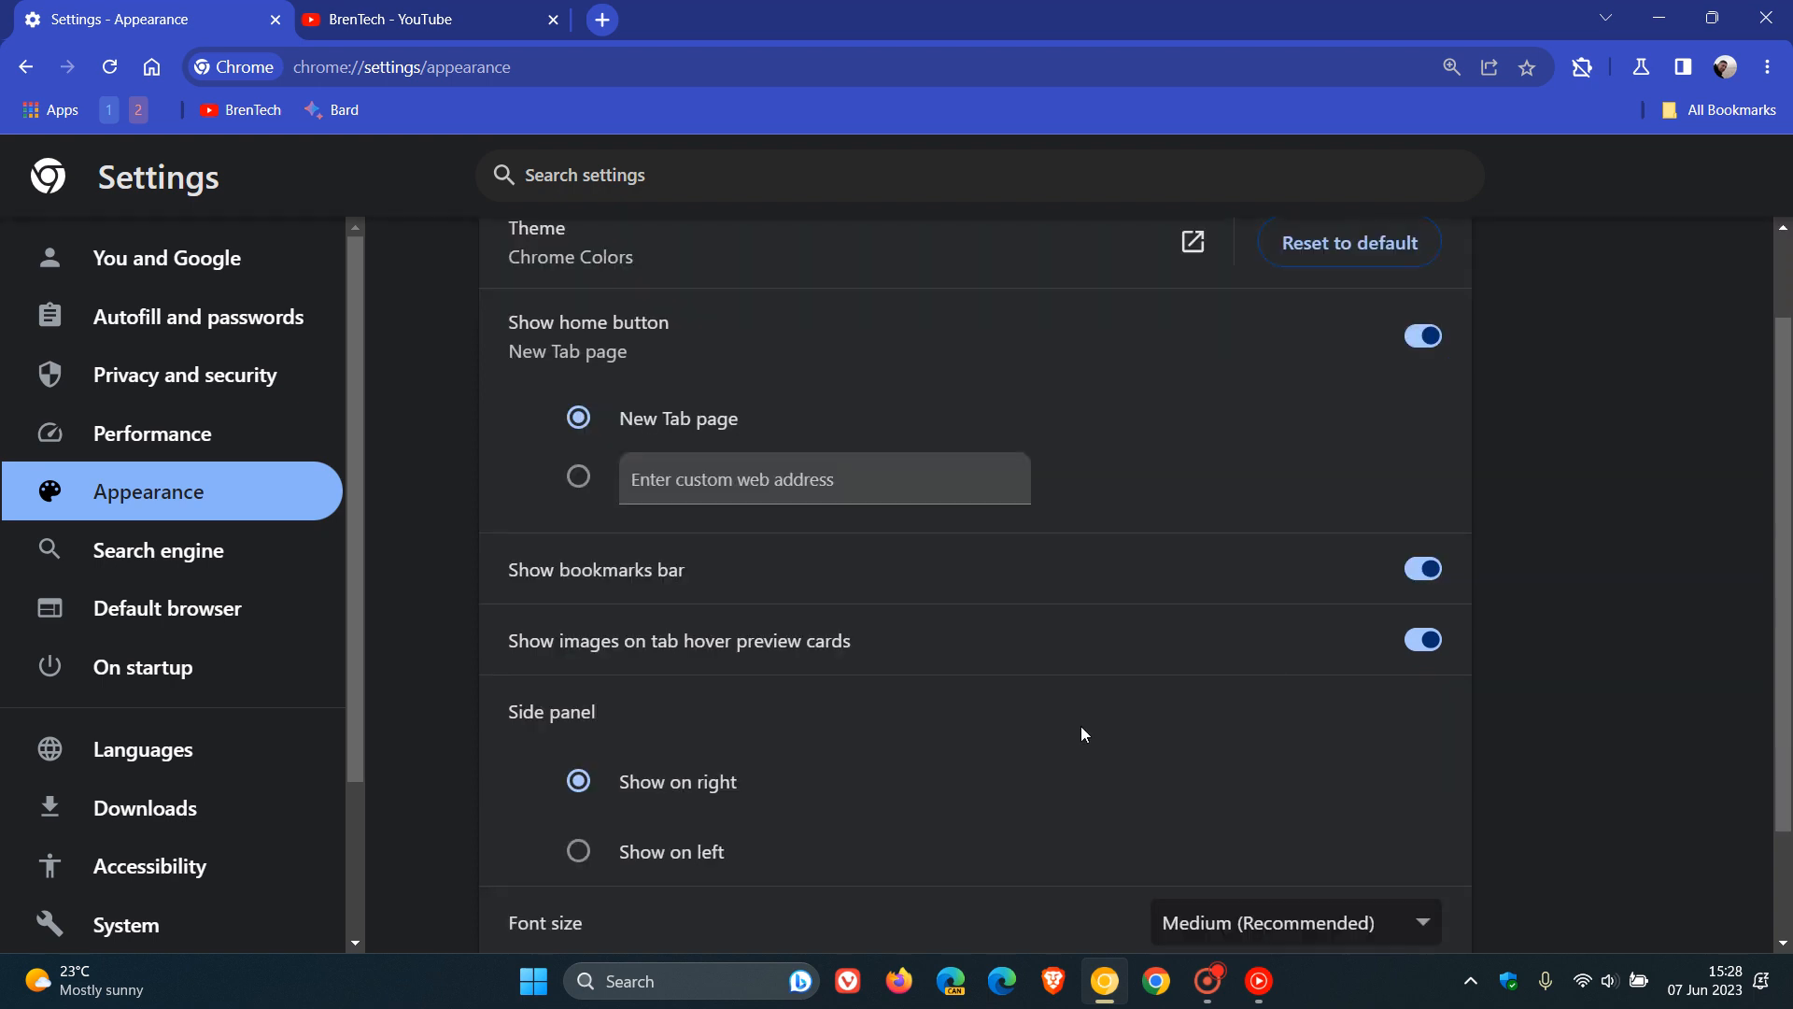
{"action": "mouse_move", "coordinate": [678, 683]}
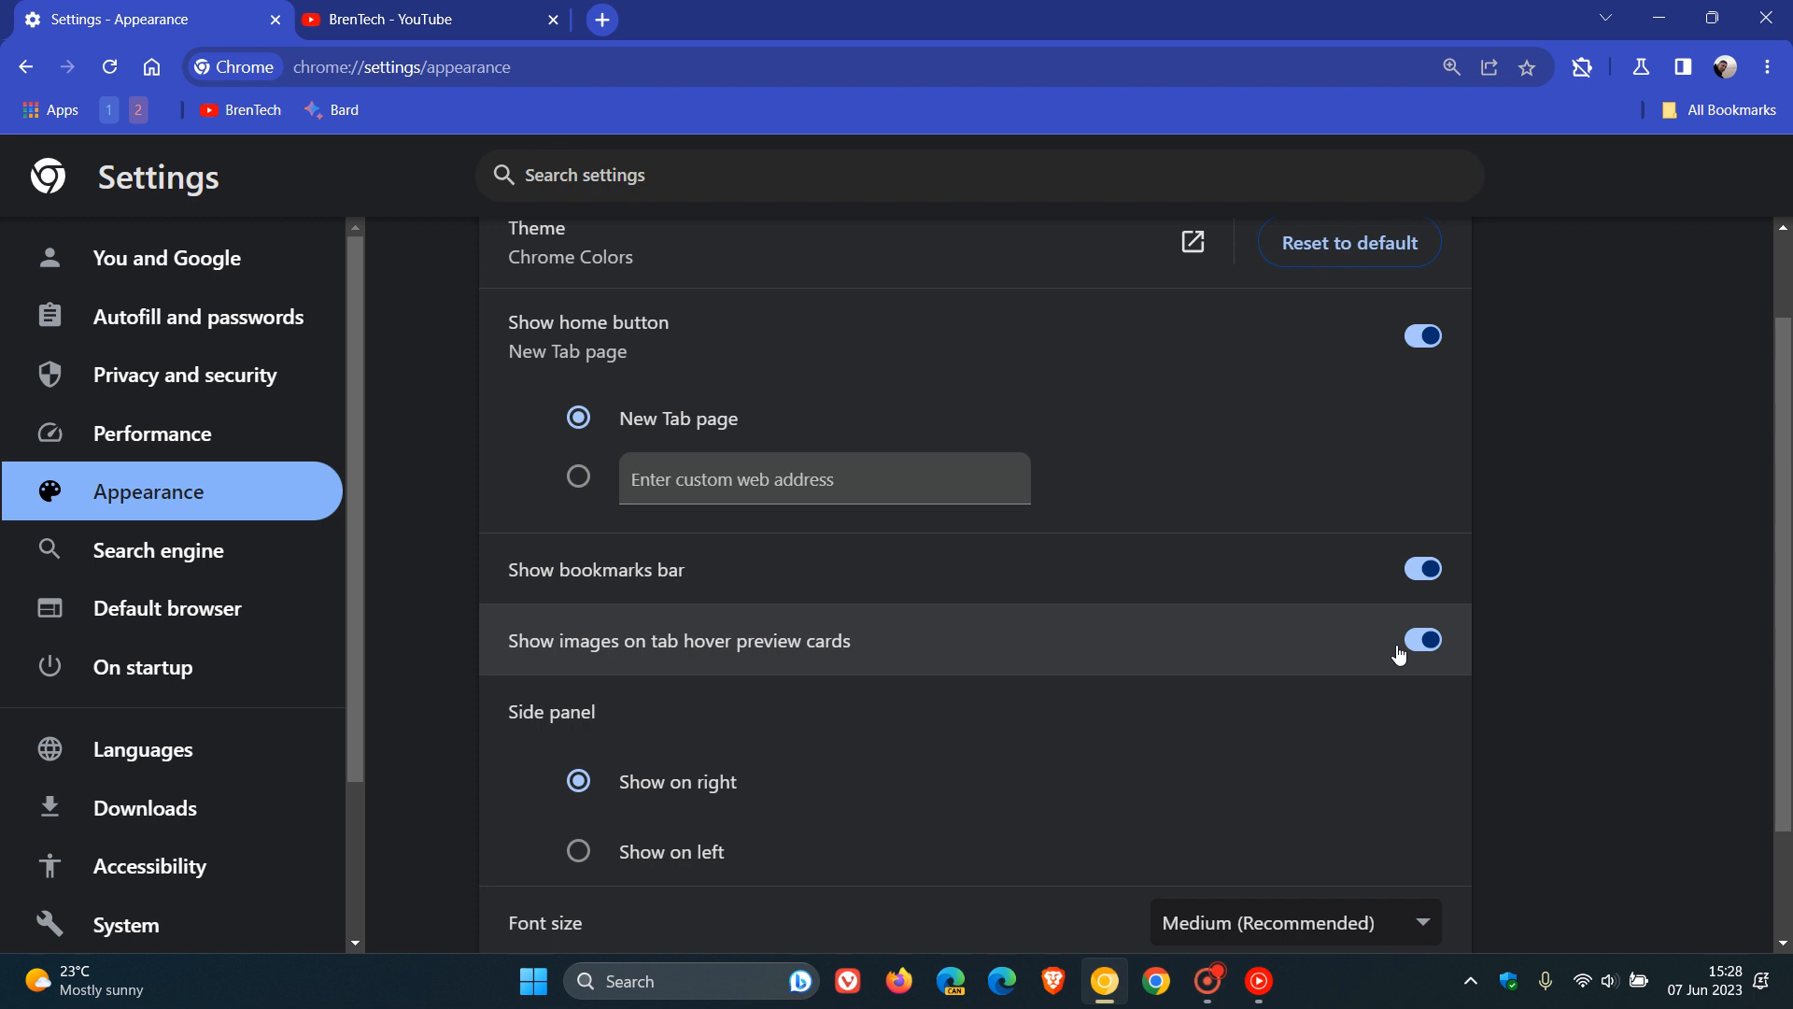
Switch off 'Show images on tab hover preview cards'.
{"action": "left_click", "coordinate": [1421, 639]}
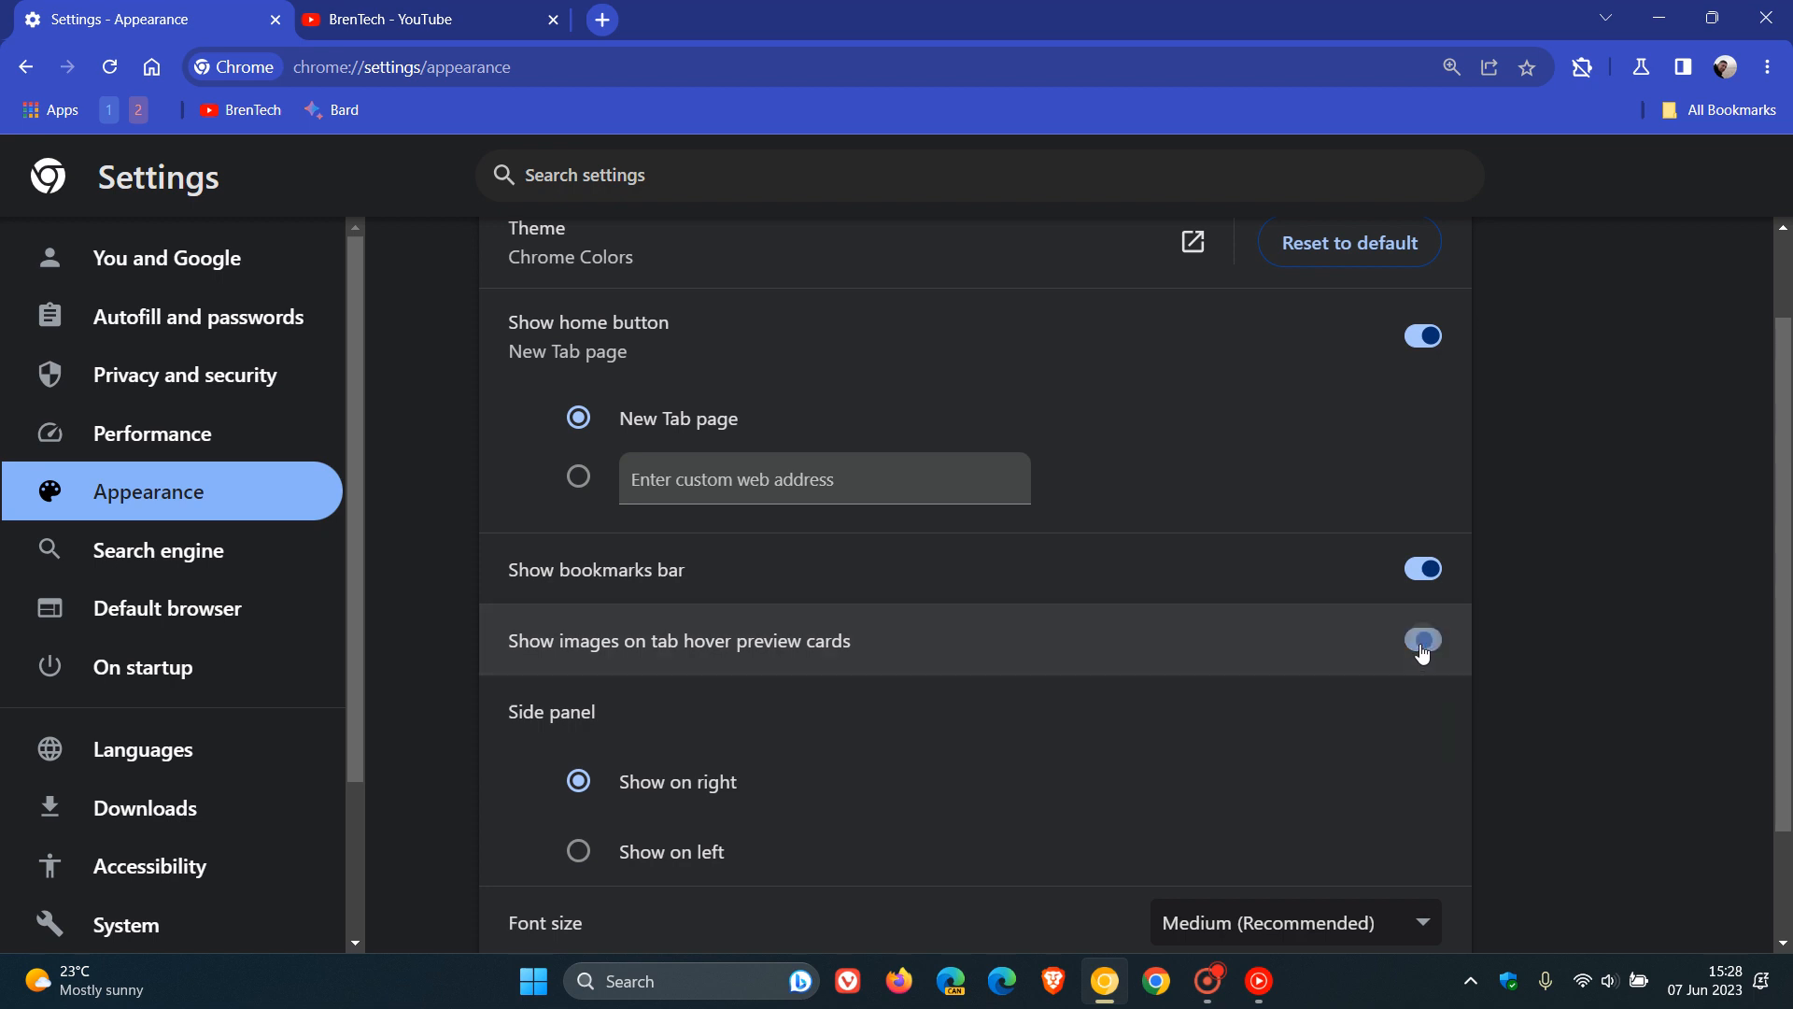
{"action": "left_click", "coordinate": [1424, 639]}
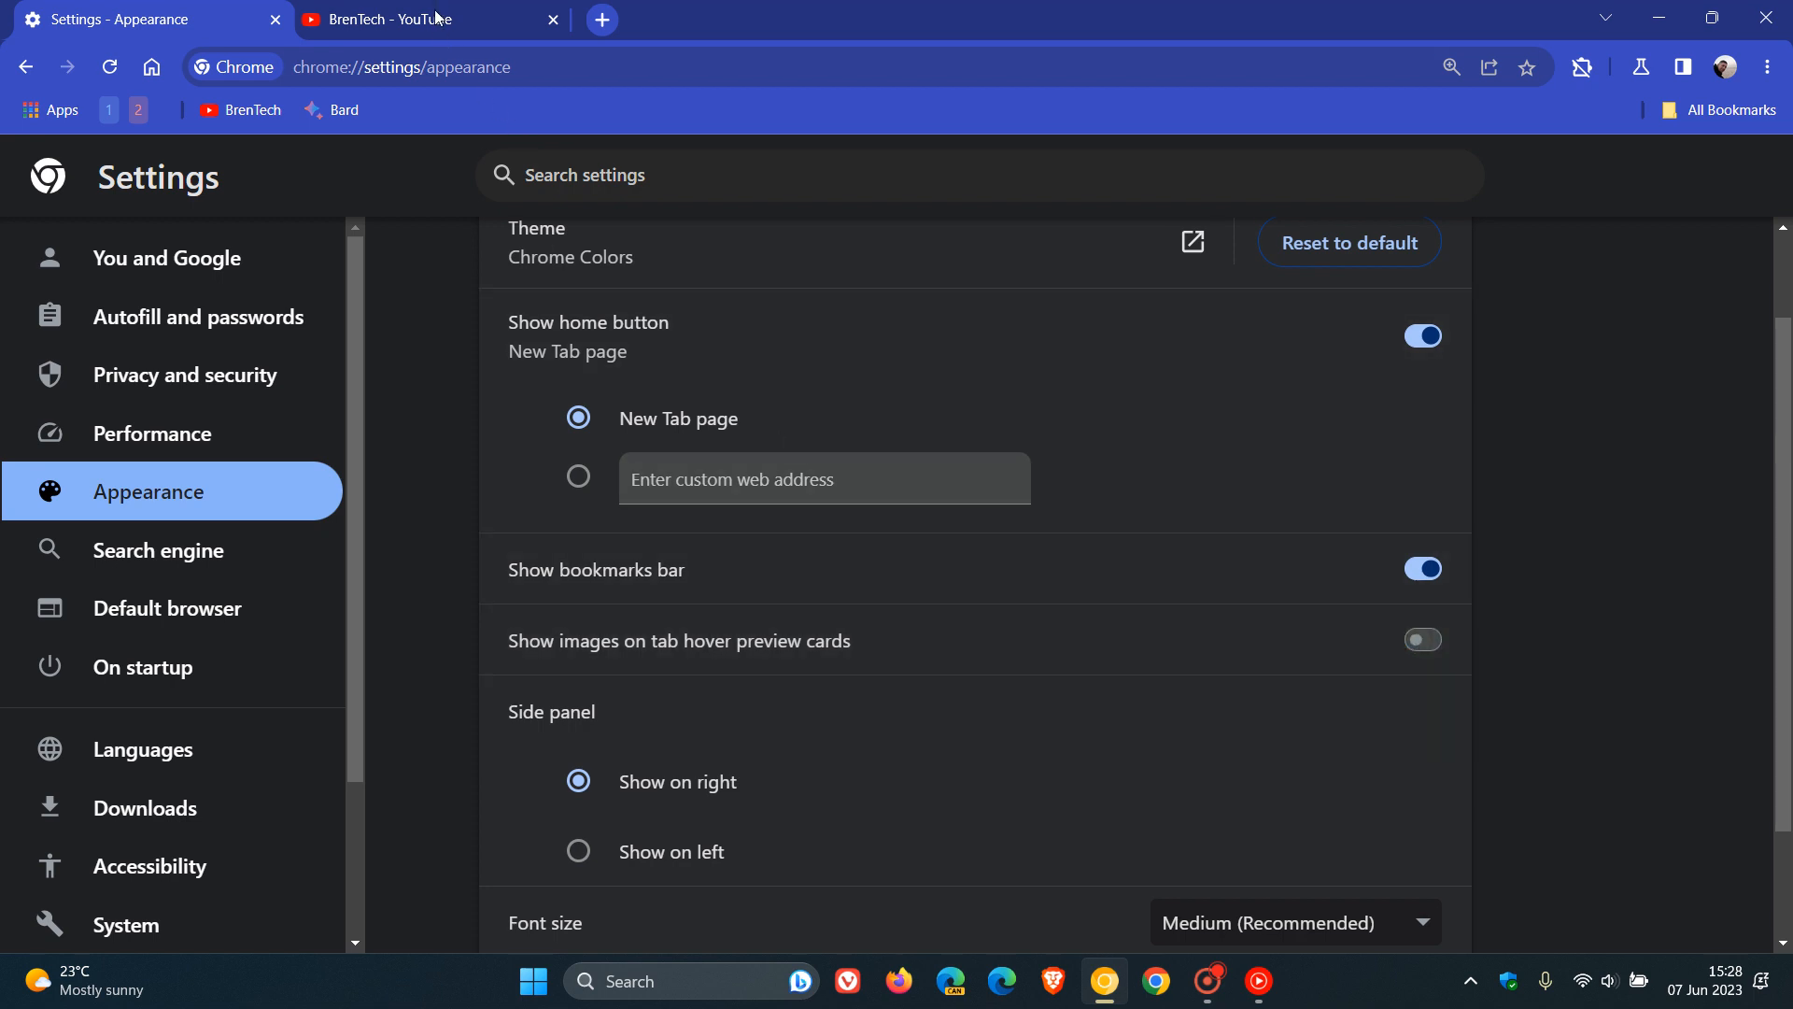
{"action": "mouse_move", "coordinate": [430, 18]}
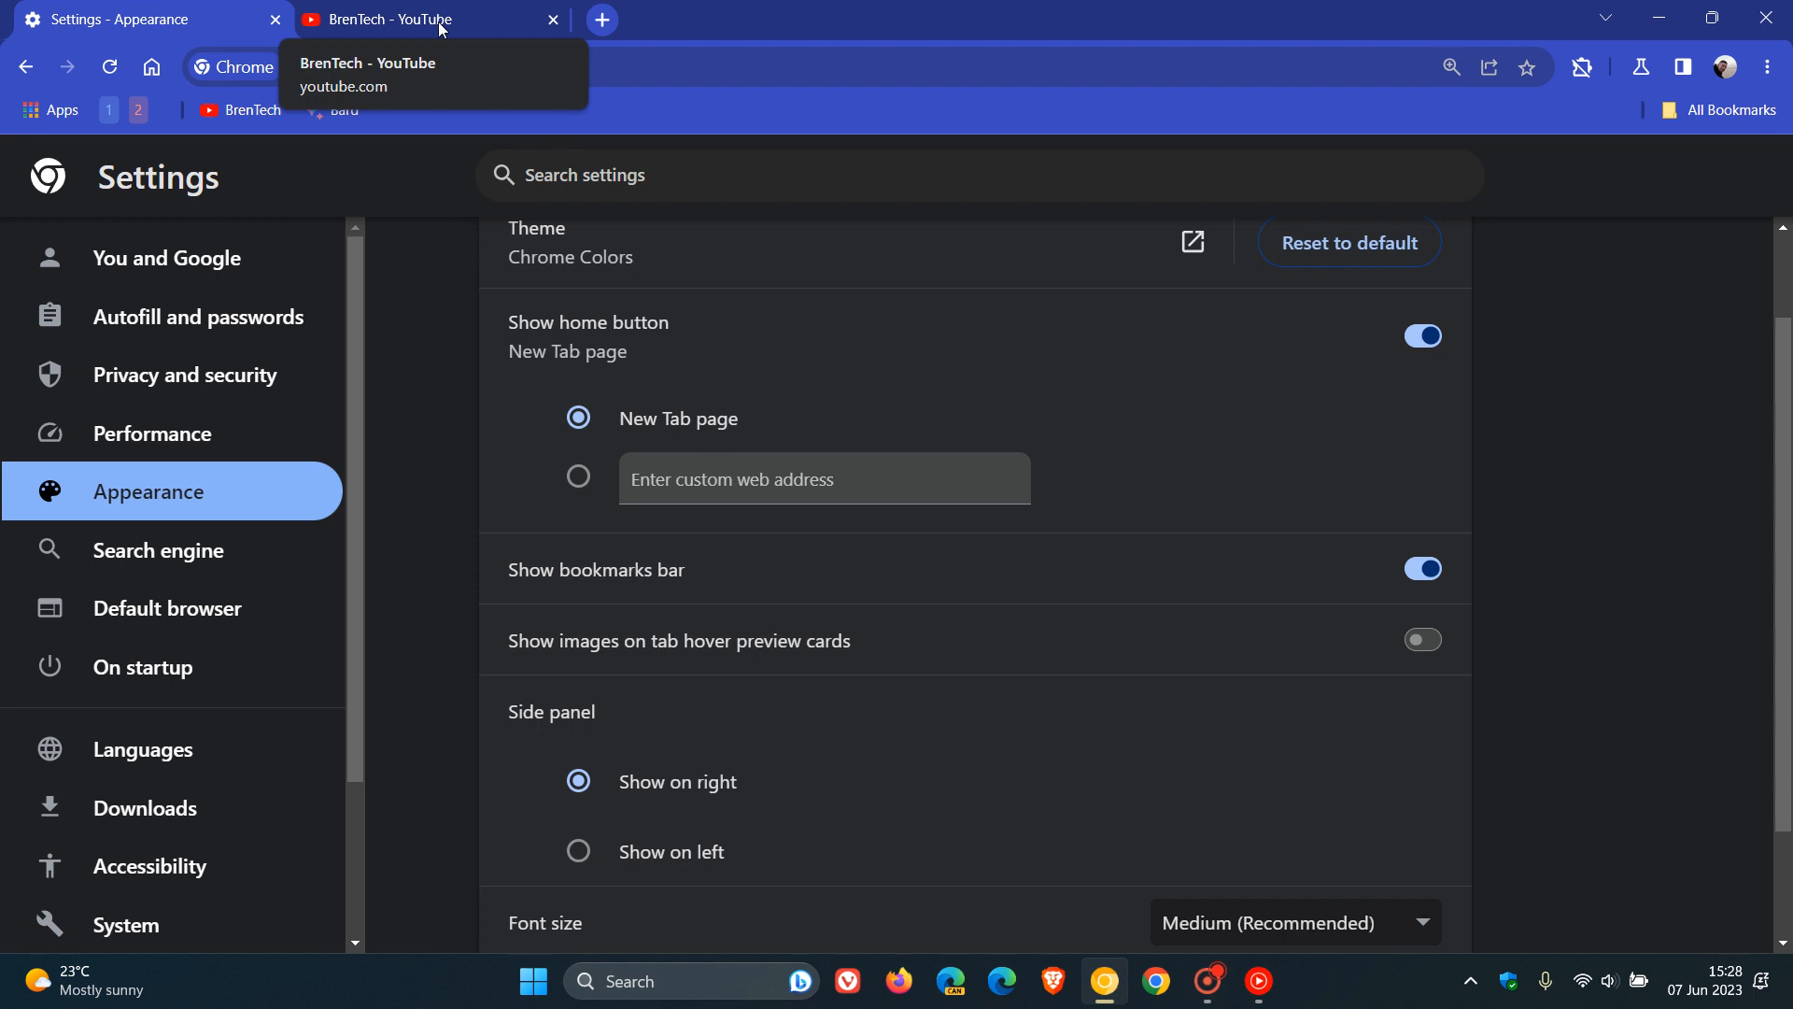
Switch 'Show images on tab hover preview cards' back on.
{"action": "left_click", "coordinate": [1422, 639]}
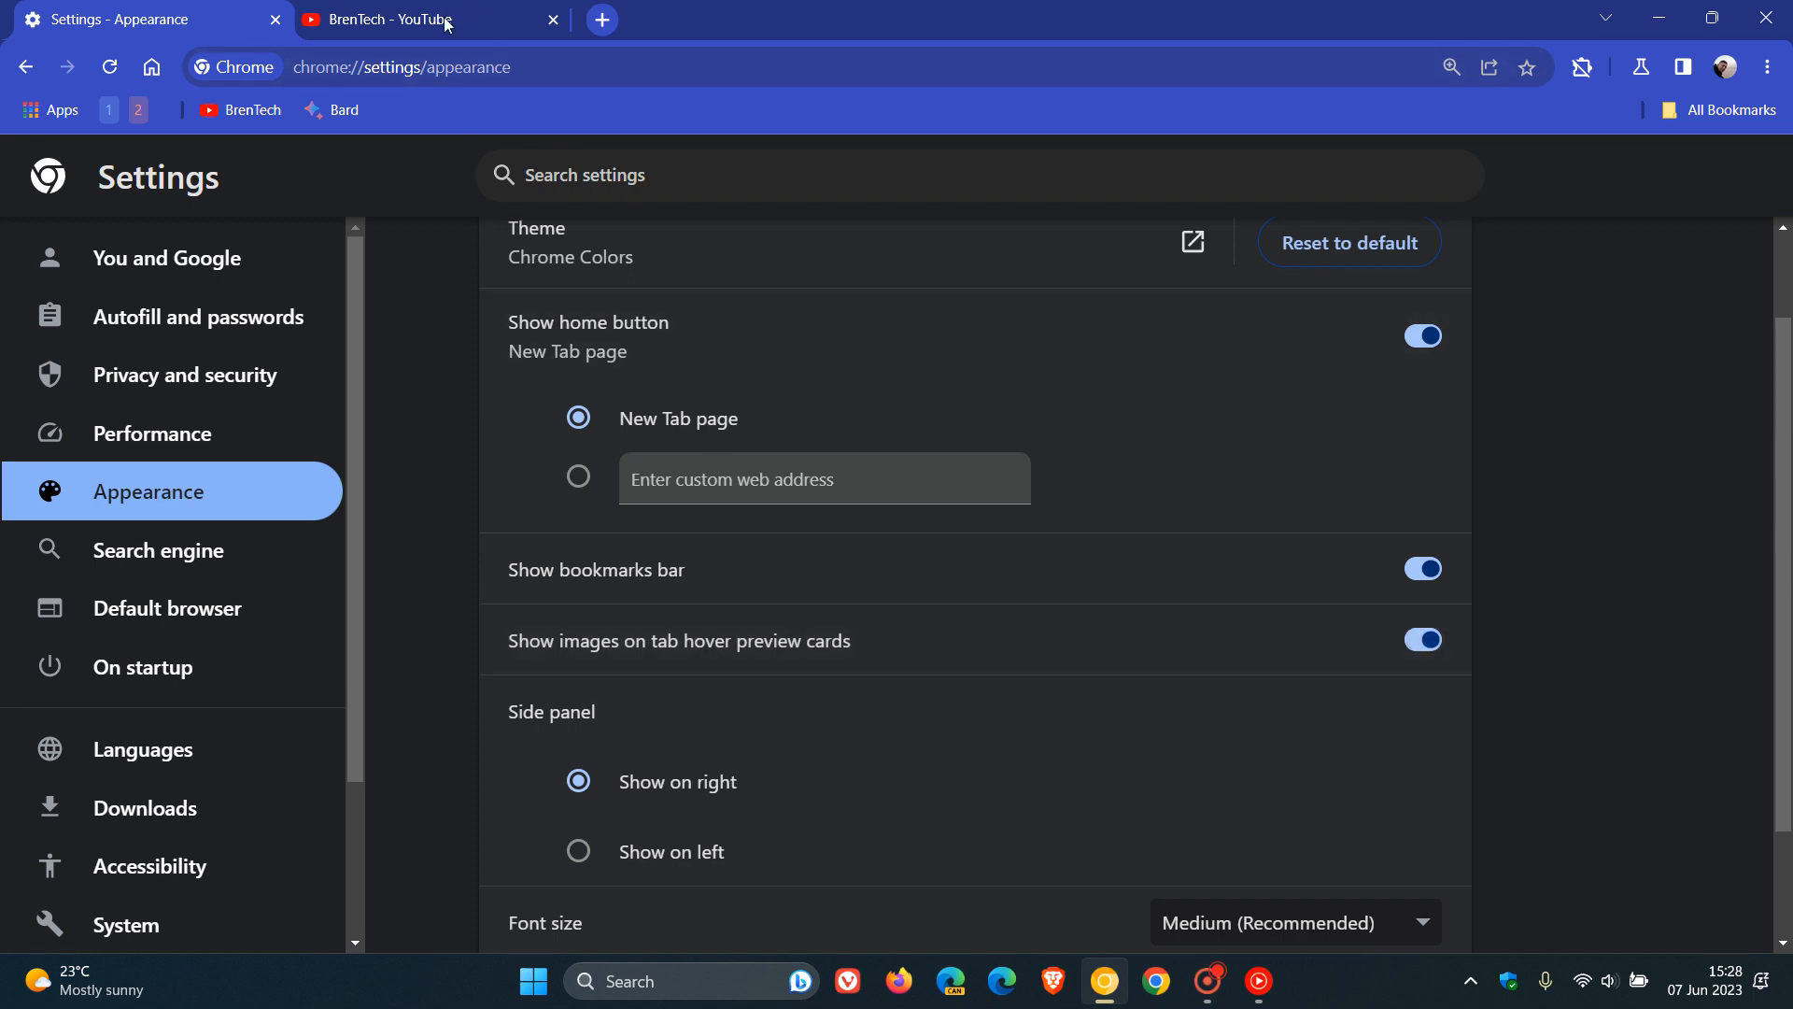
{"action": "mouse_move", "coordinate": [430, 19]}
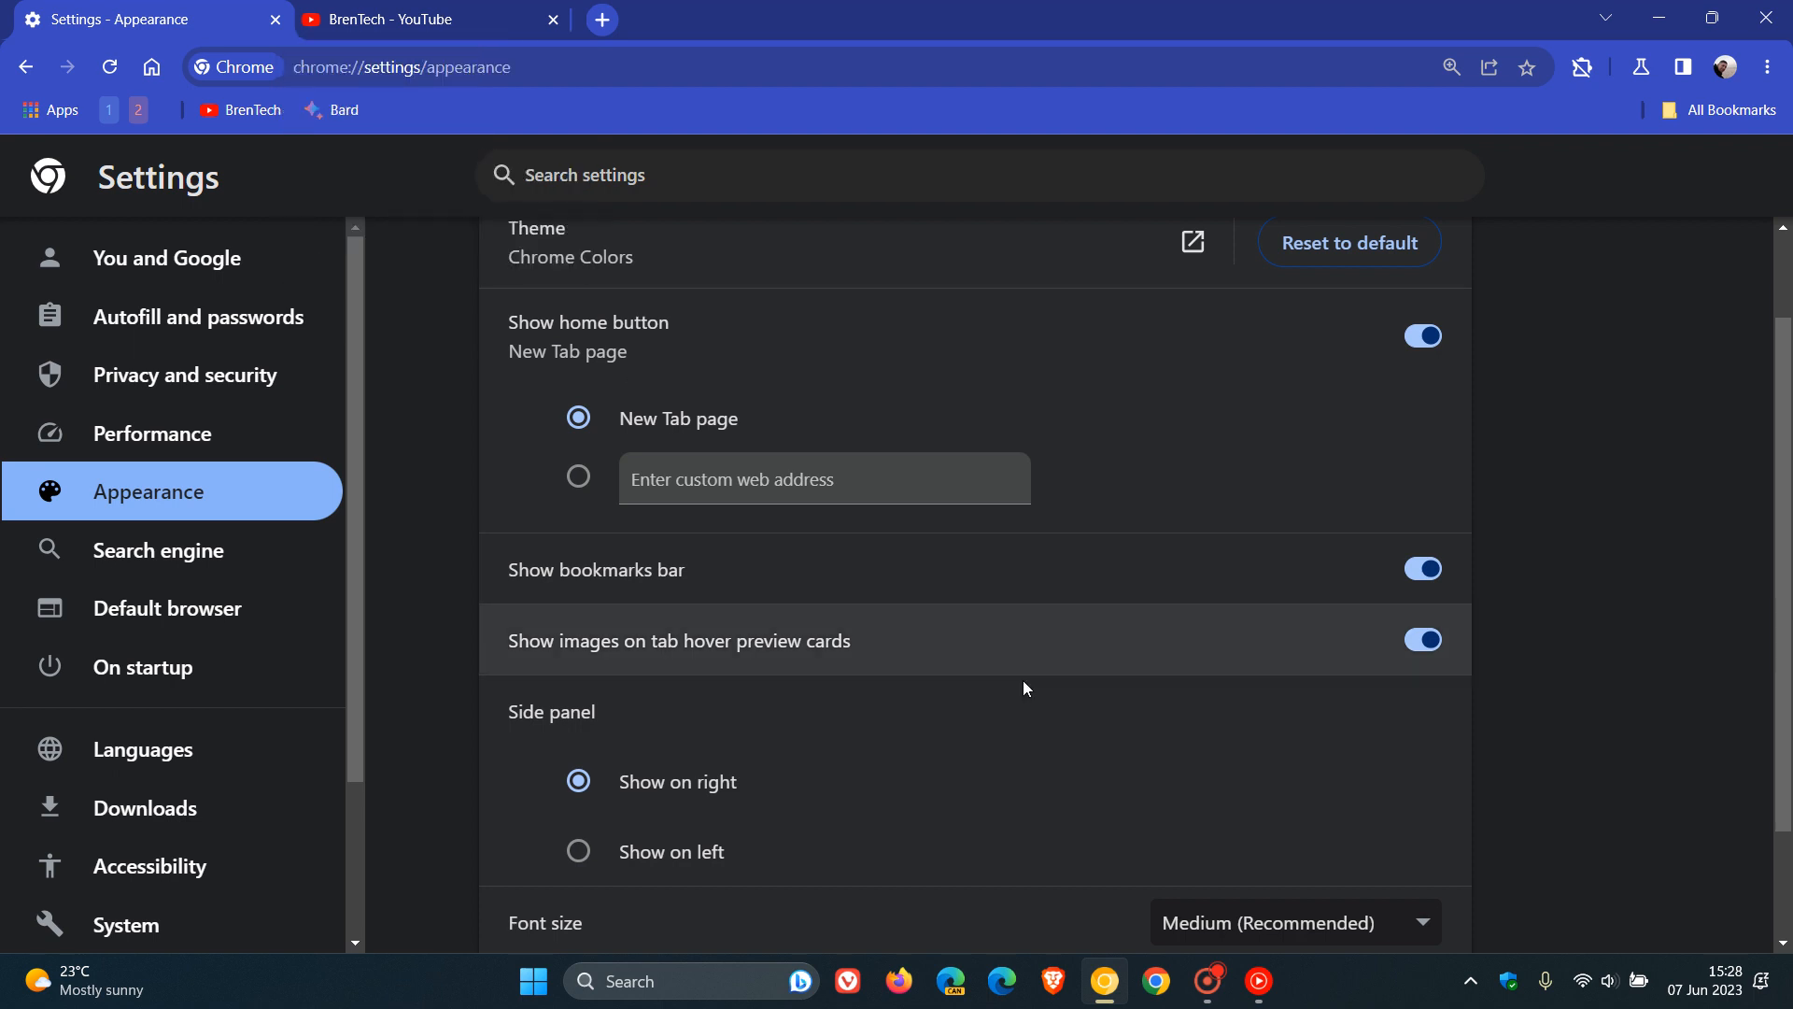
{"action": "mouse_move", "coordinate": [1150, 629]}
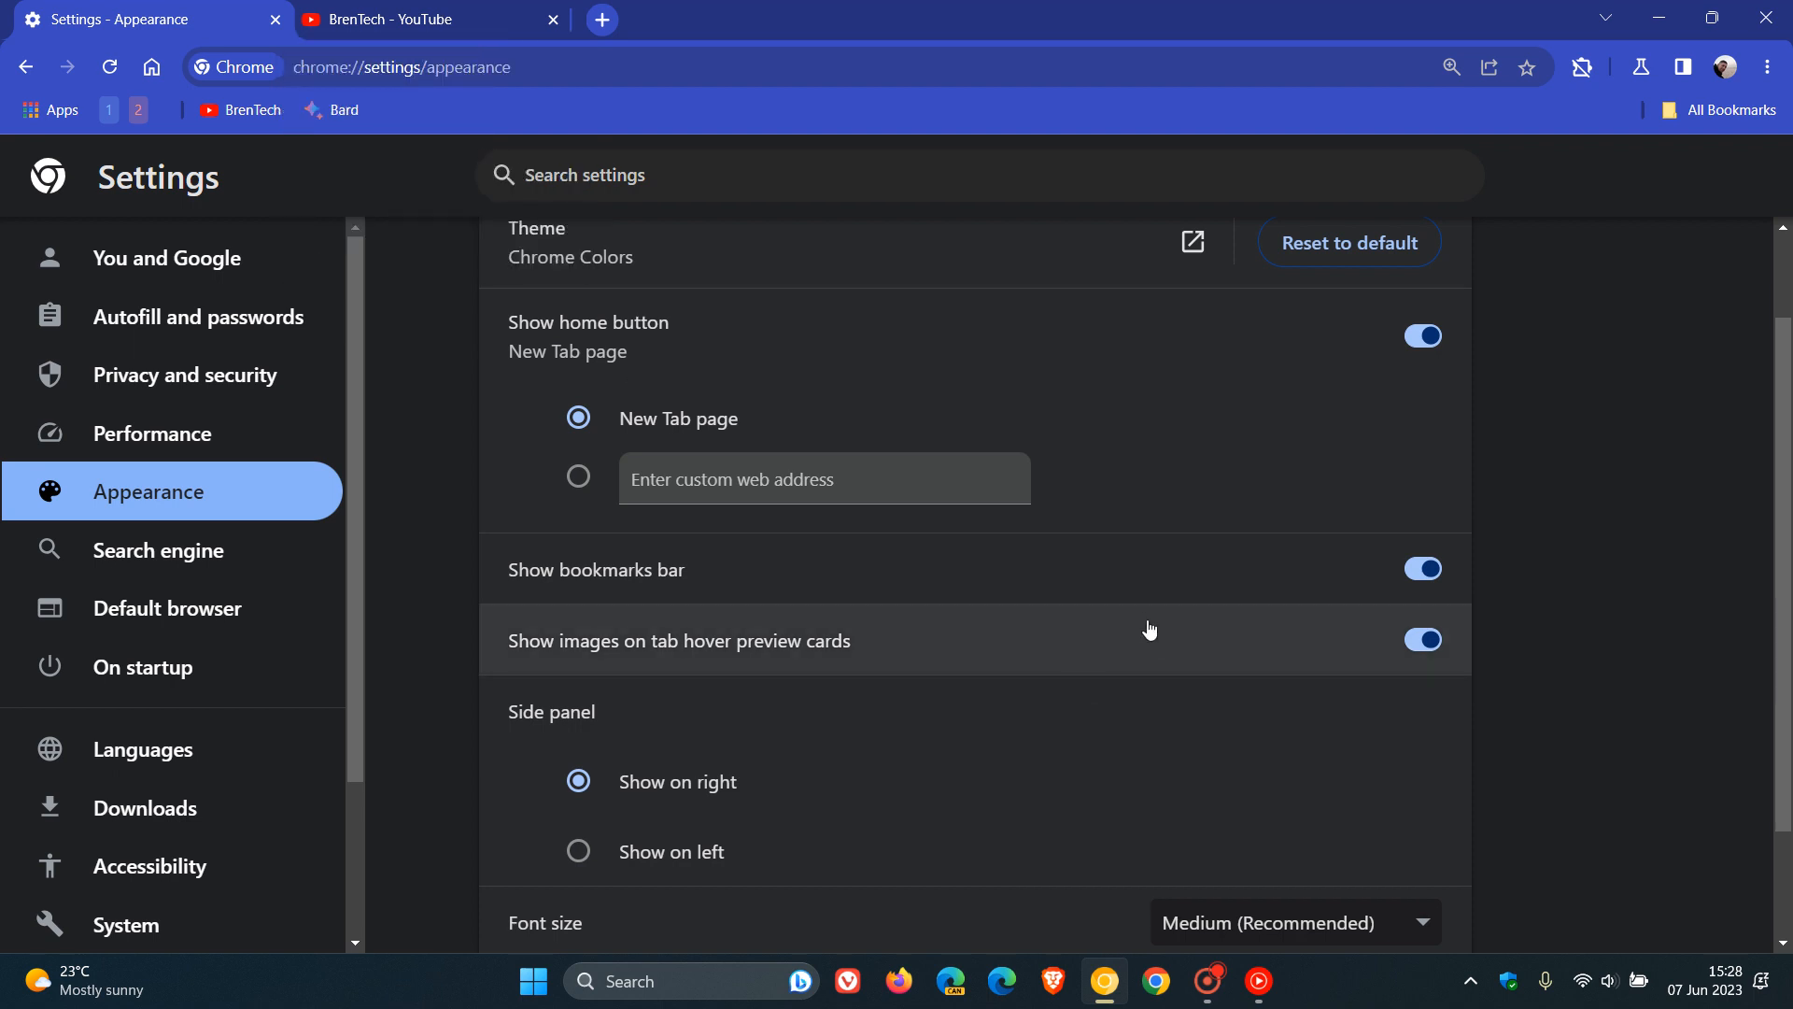
{"action": "mouse_move", "coordinate": [1349, 659]}
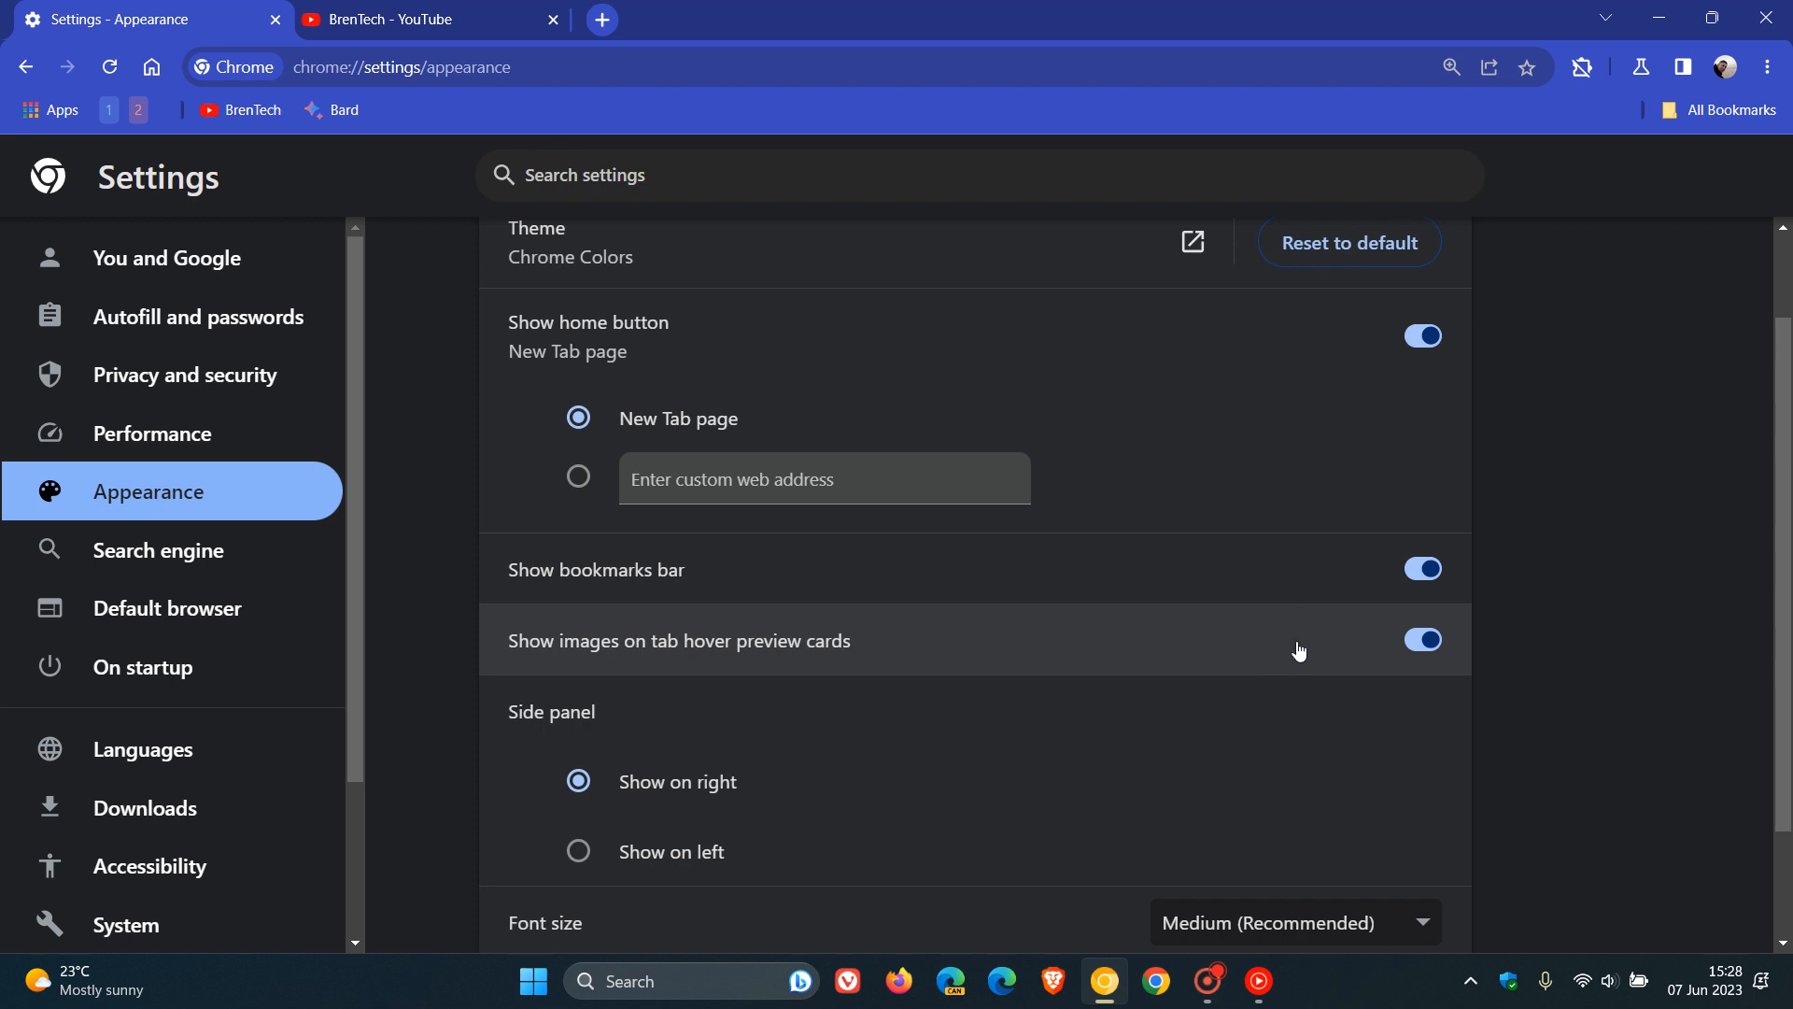
{"action": "mouse_move", "coordinate": [308, 139]}
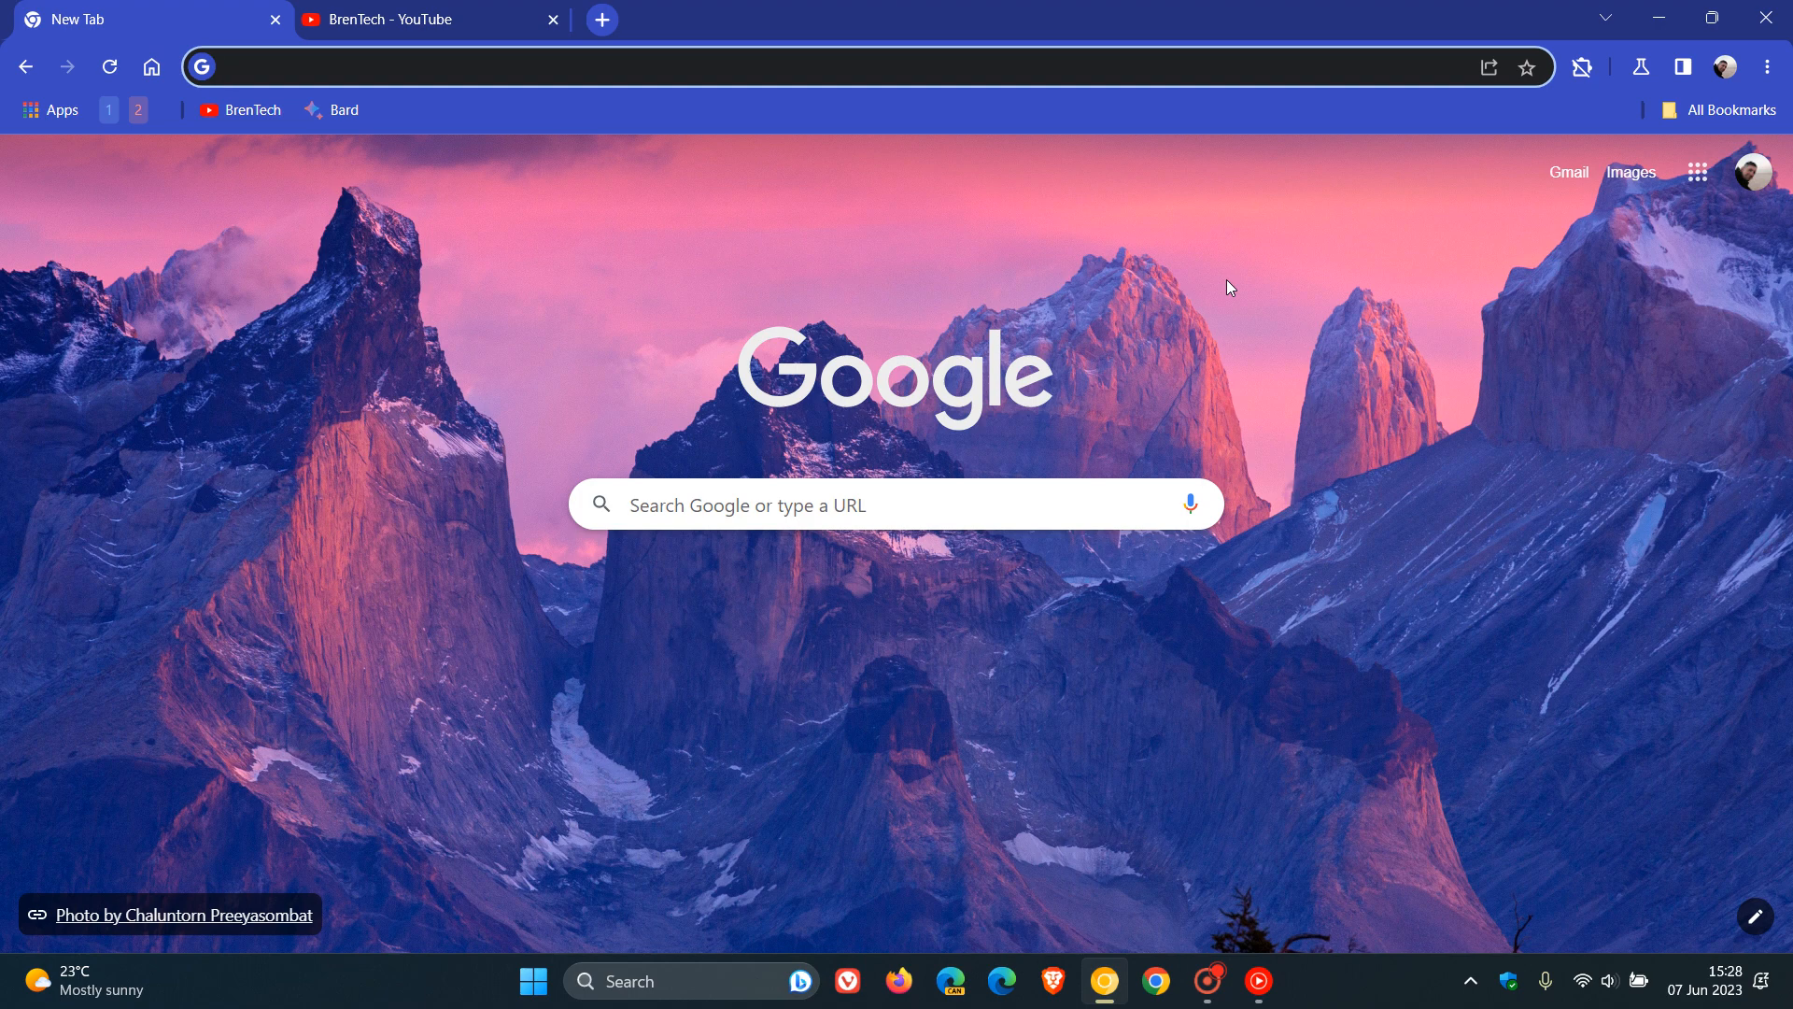
{"action": "mouse_move", "coordinate": [404, 547]}
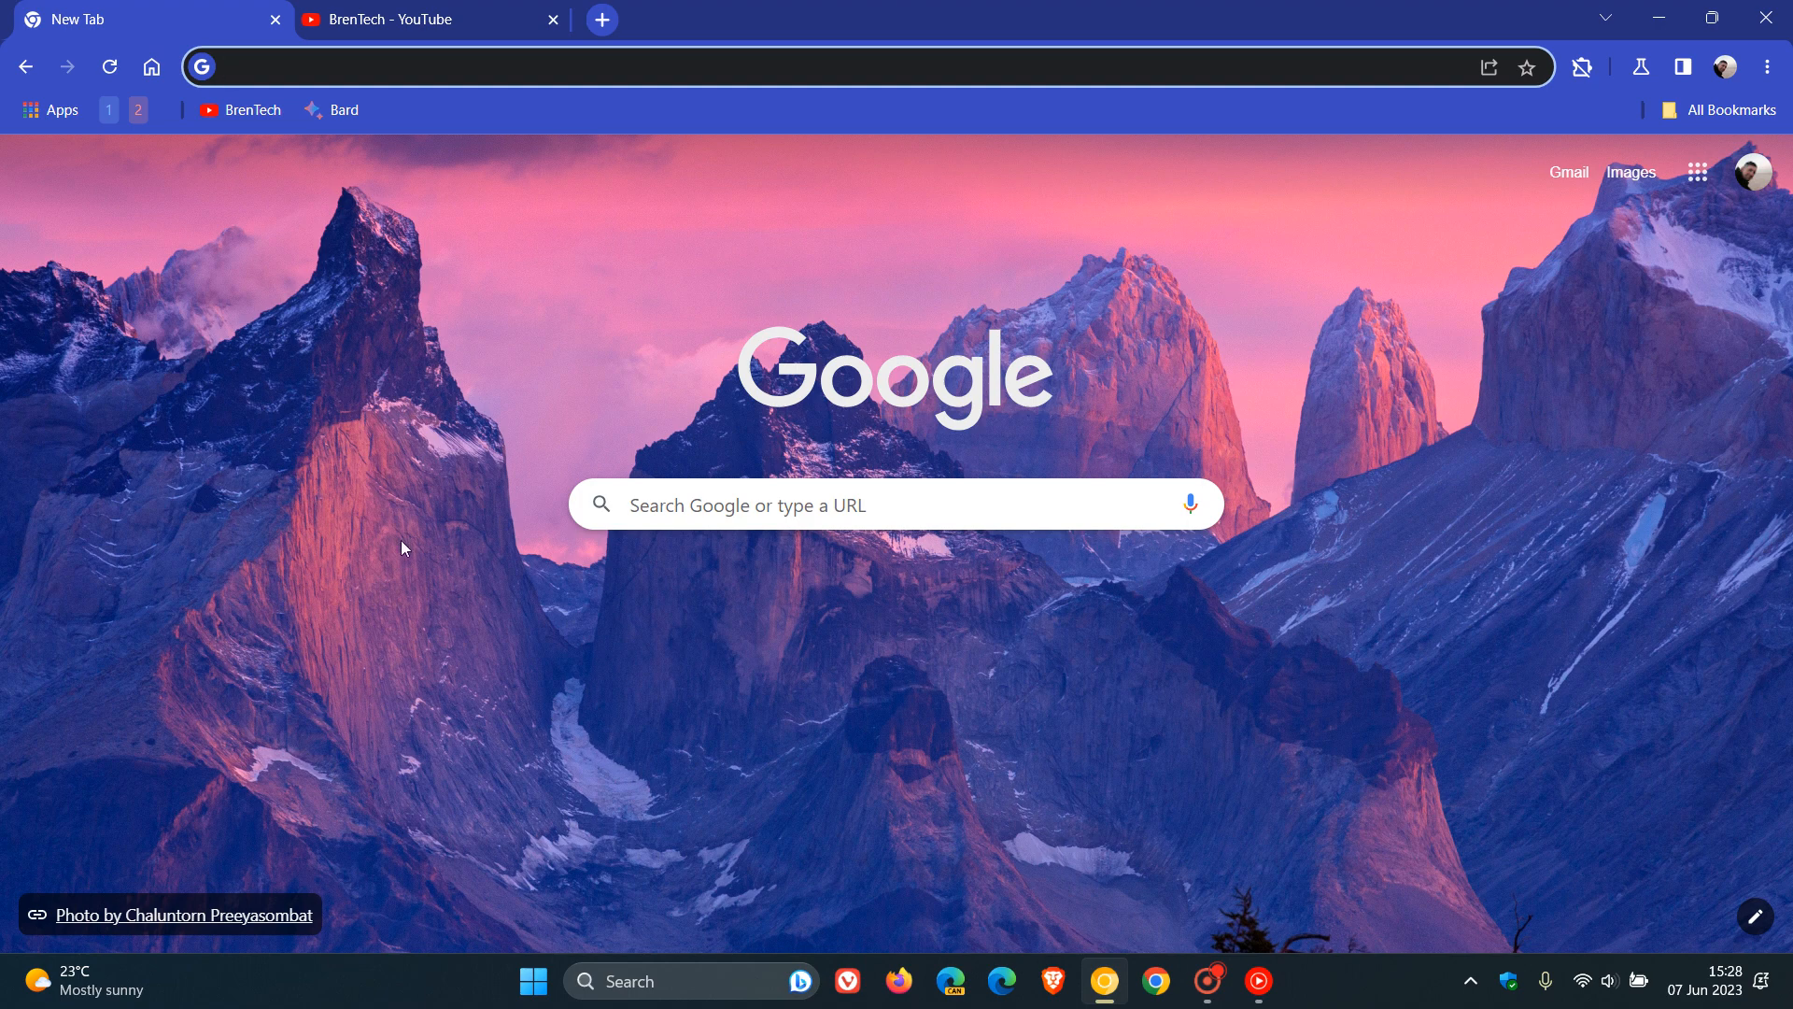